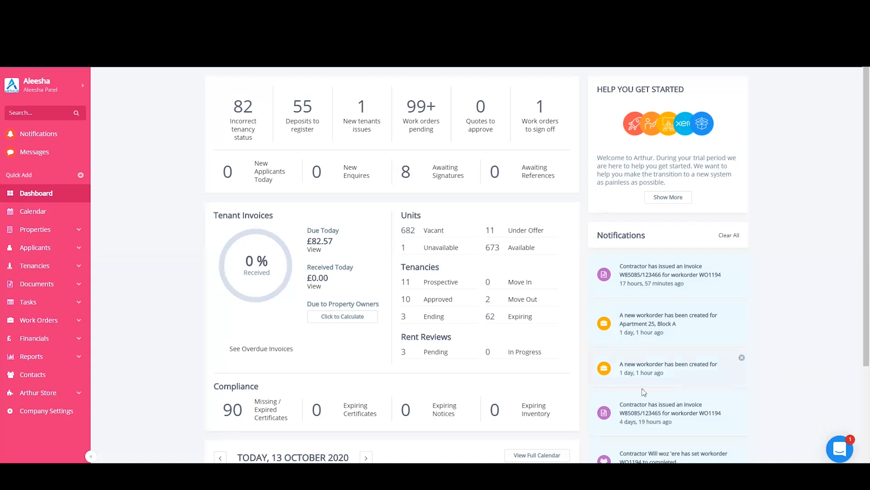
Step: Download the Tenancy Contract Template from the store's Mail Merge Template category
left_click(38, 393)
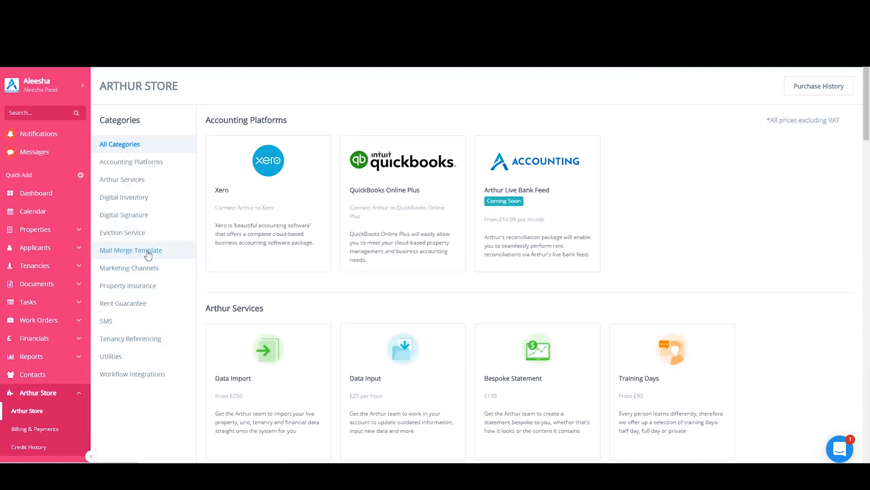
left_click(131, 251)
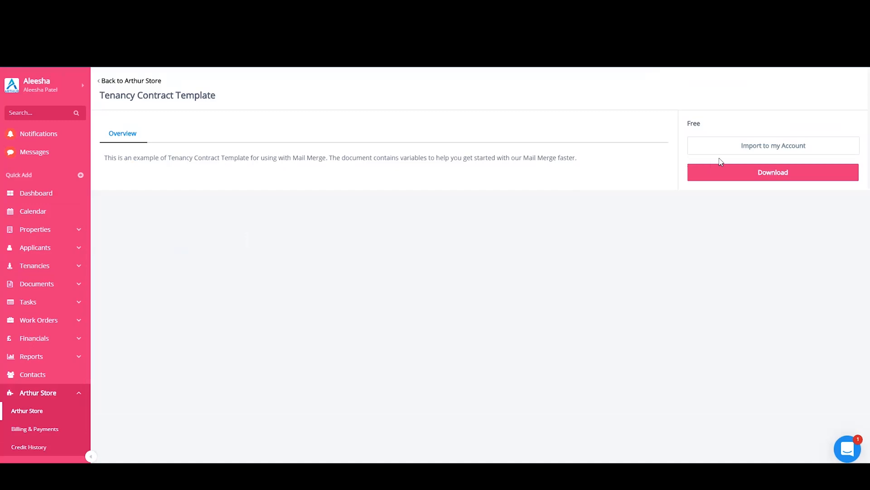
mouse_move(773, 145)
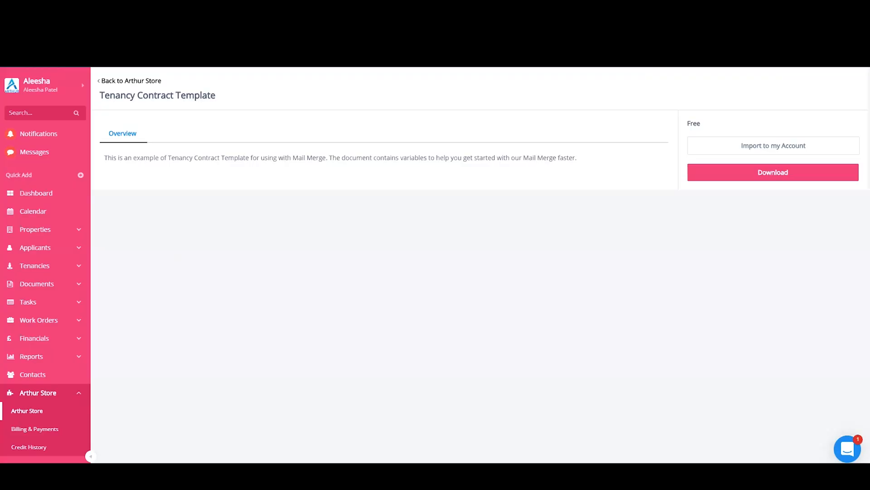
left_click(772, 172)
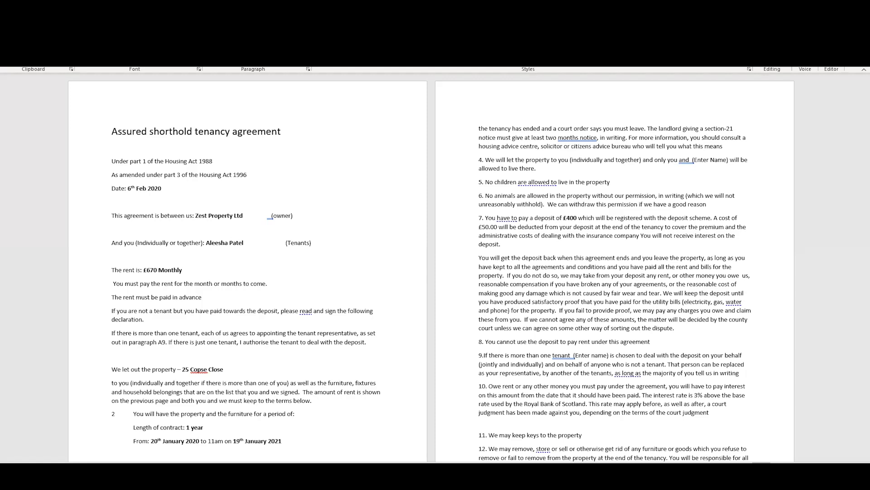
Step: Open the downloaded sample assured shorthold tenancy agreement in Word
left_click(111, 189)
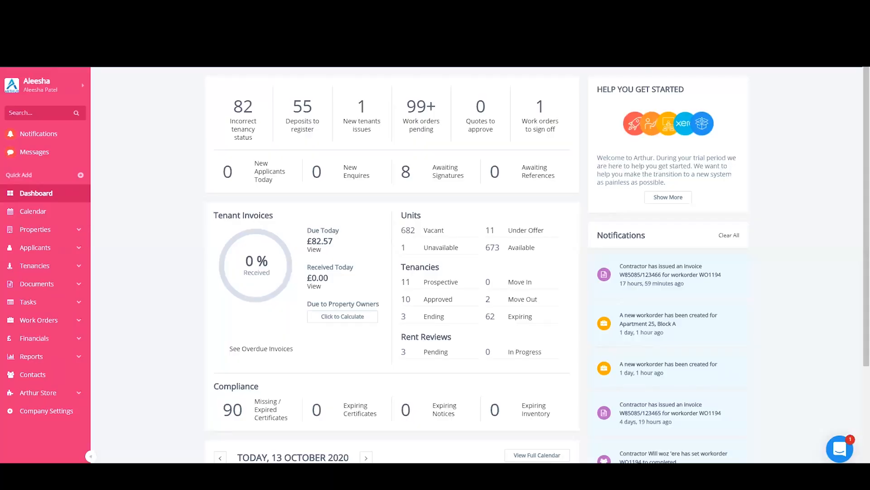
mouse_move(495, 413)
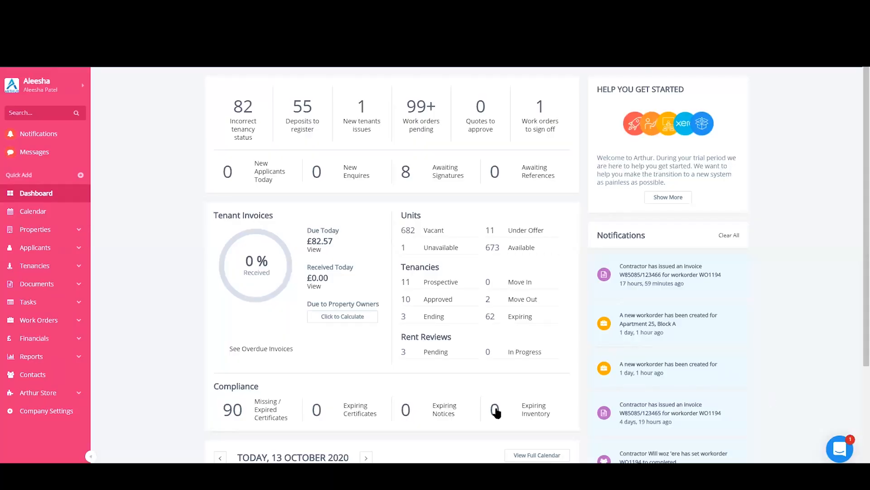
Step: View the variables for Tenancy templates from Documents > Mail Merge Templates
left_click(37, 284)
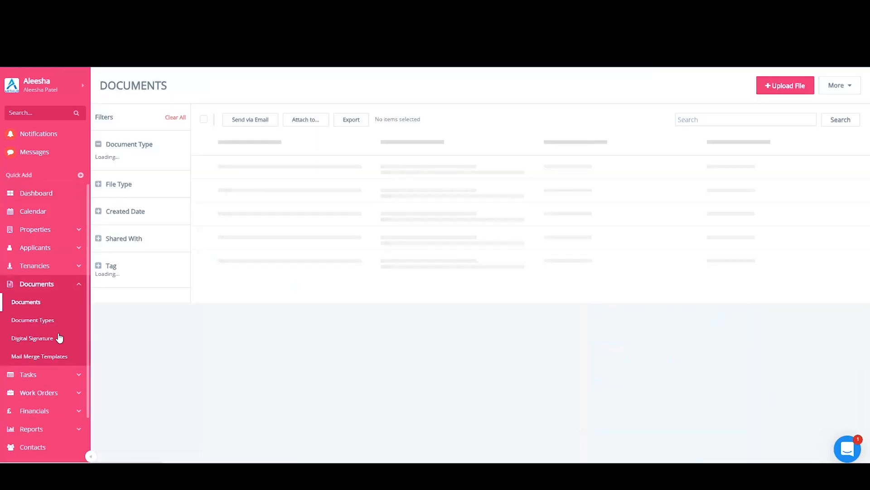
left_click(39, 356)
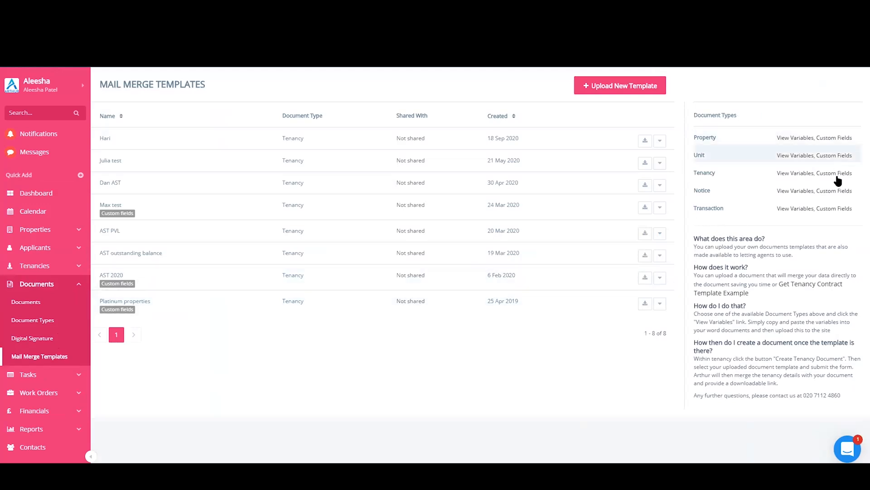
mouse_move(788, 179)
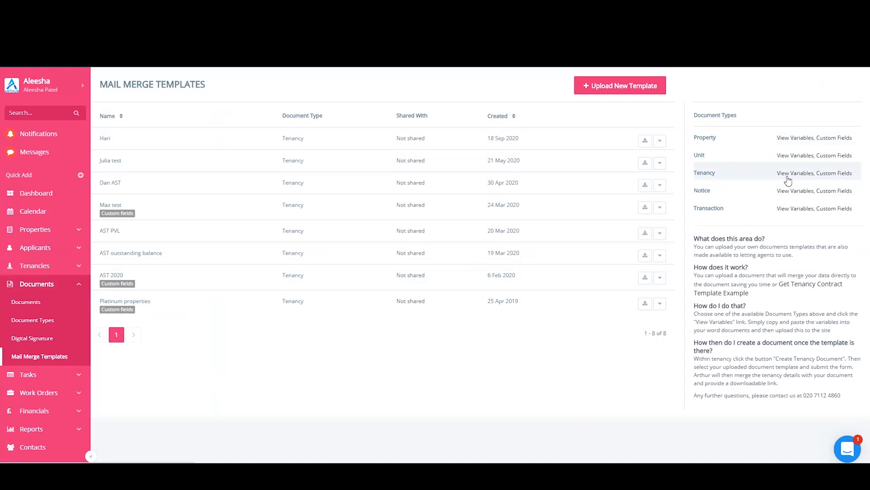
left_click(798, 173)
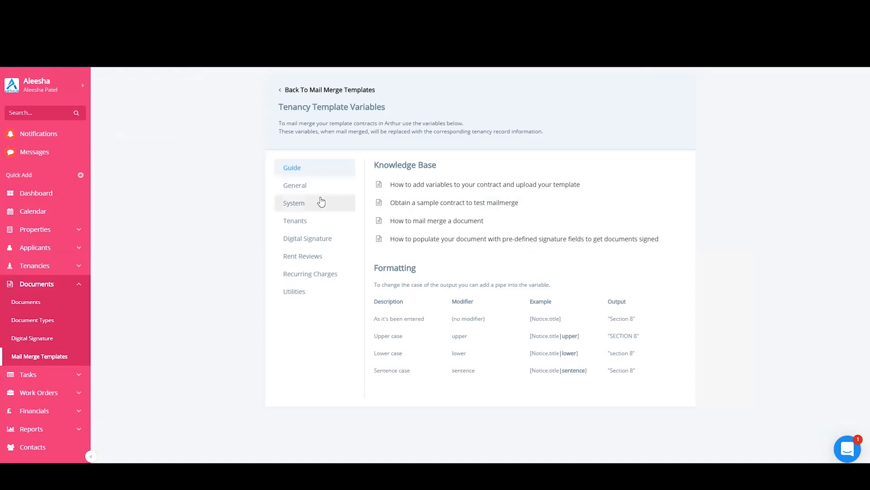
Step: Search the General tab for 'start' and copy the Tenancy Start variable
left_click(291, 185)
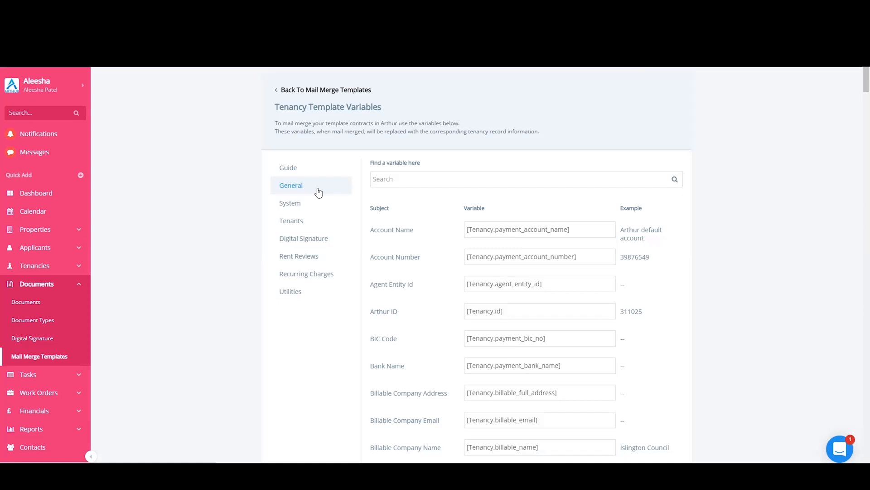
type("start")
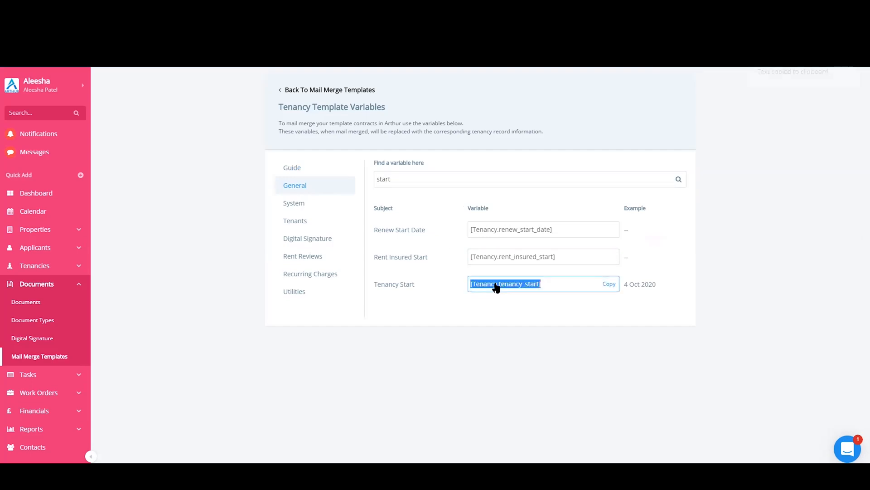
left_click(609, 283)
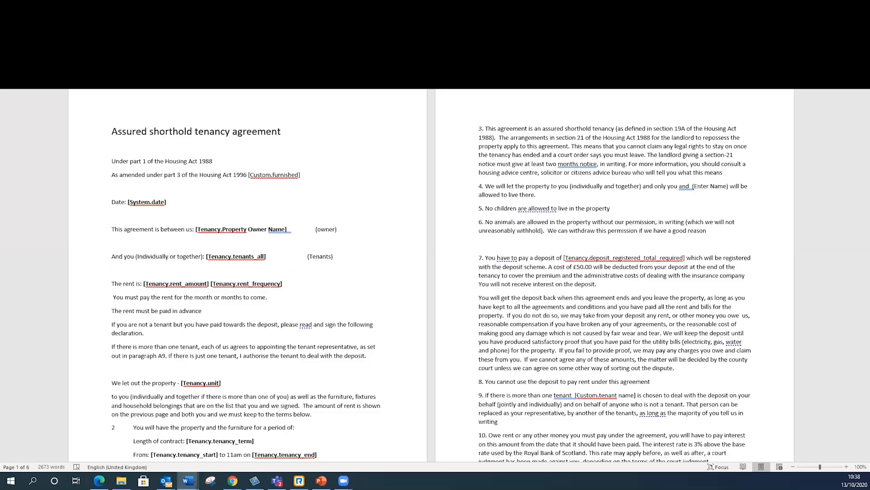
Step: Scroll through the Word template showing merge variables in place of tenancy details
scroll("down", 3)
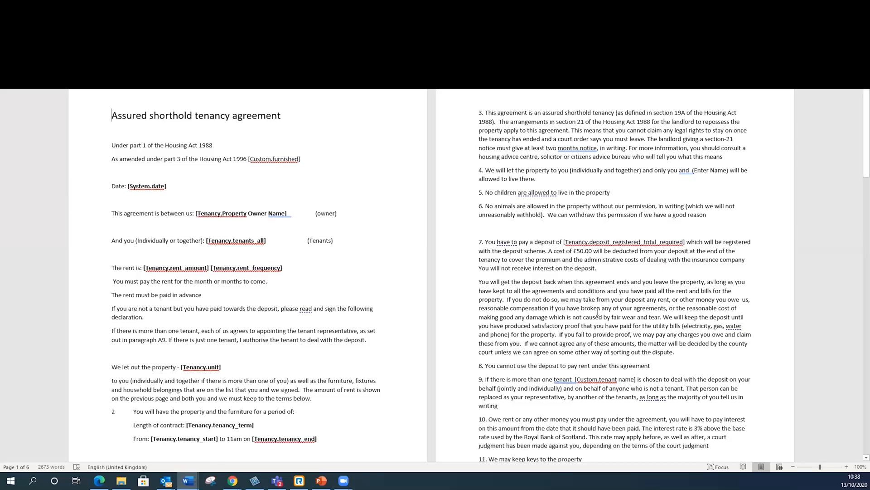
scroll("down", 3)
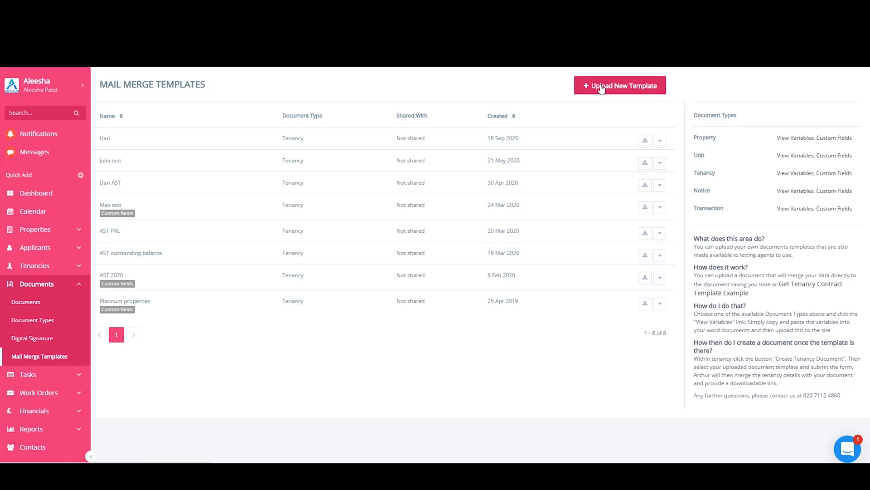
Step: Upload the demo variable-filled document as Tenancy template AST 2020 (1)
left_click(619, 85)
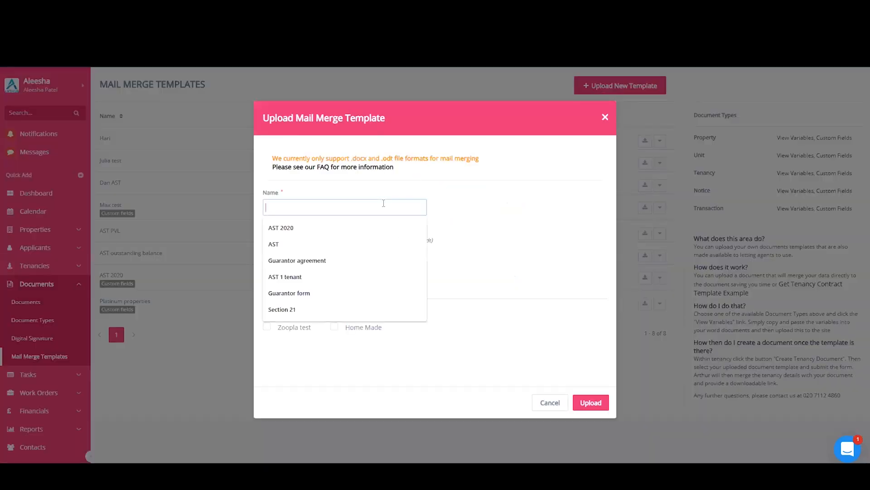
left_click(281, 227)
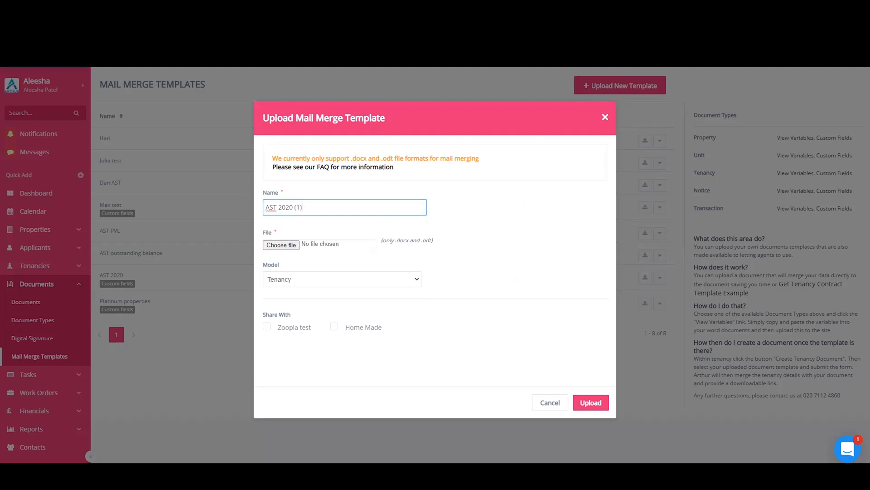
left_click(281, 244)
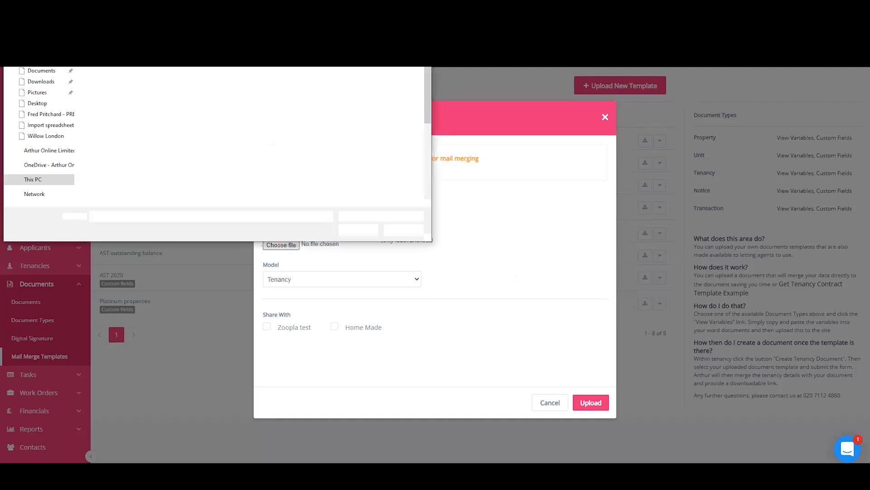
left_click(139, 178)
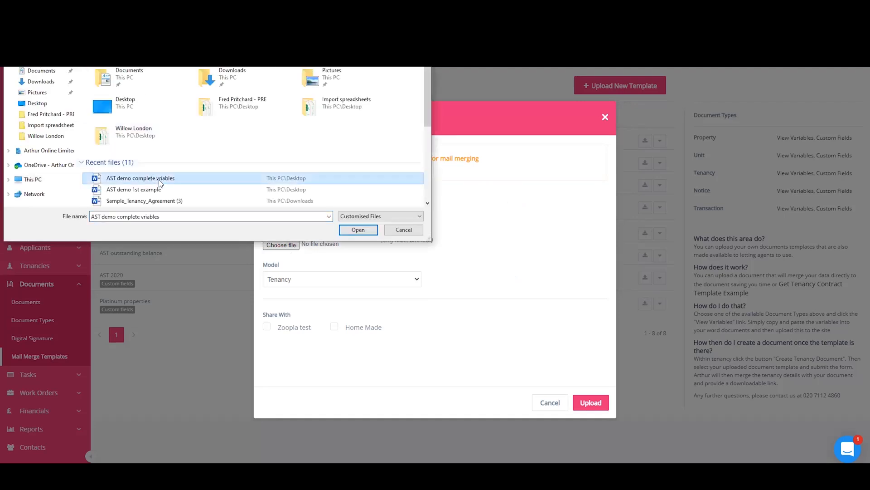
left_click(358, 230)
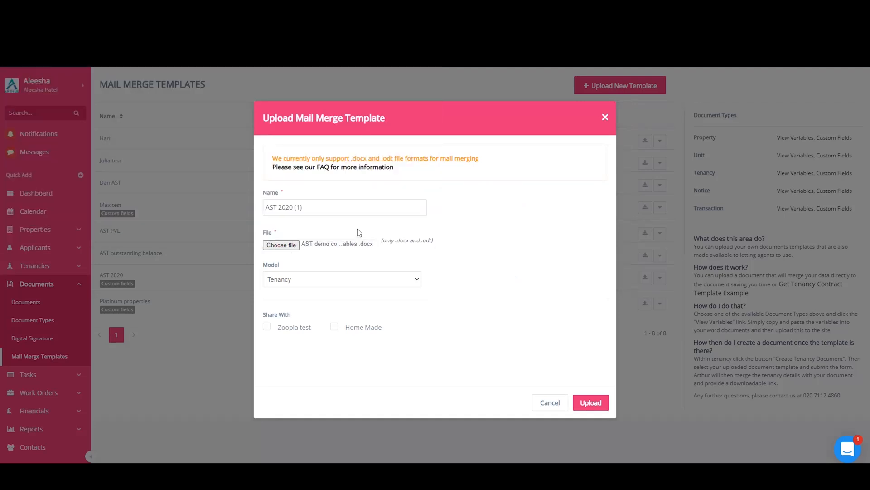
mouse_move(325, 307)
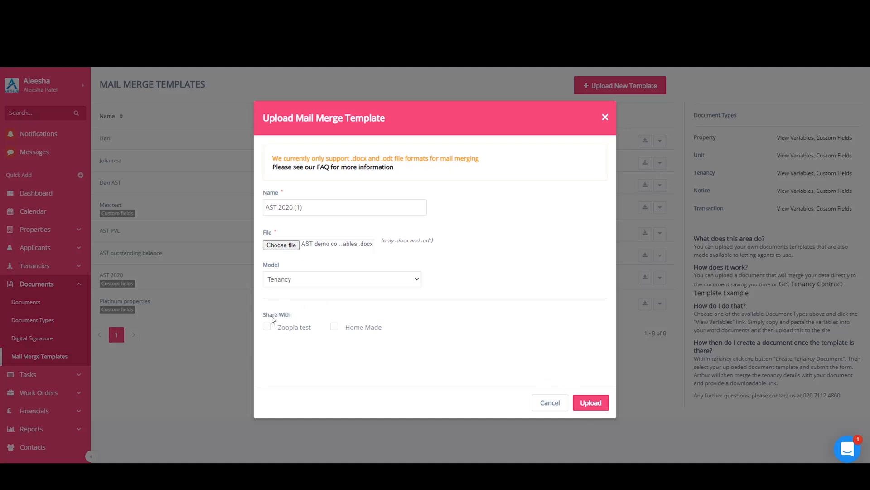
mouse_move(345, 348)
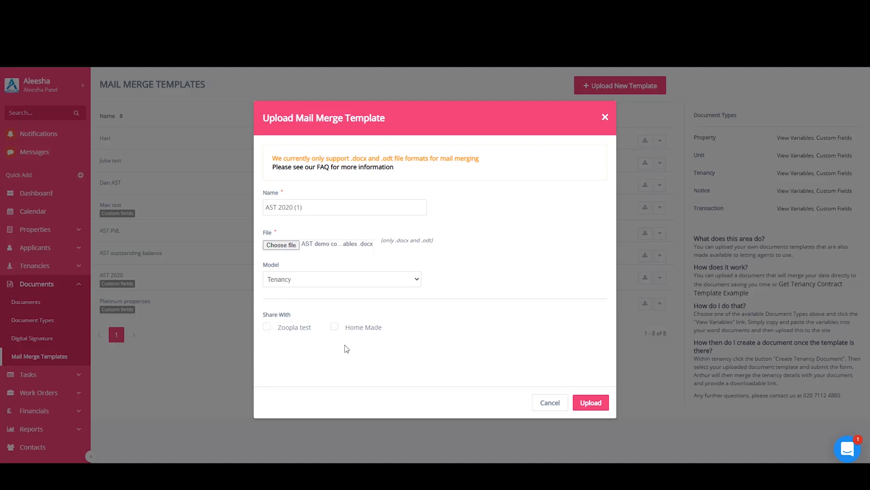
mouse_move(265, 337)
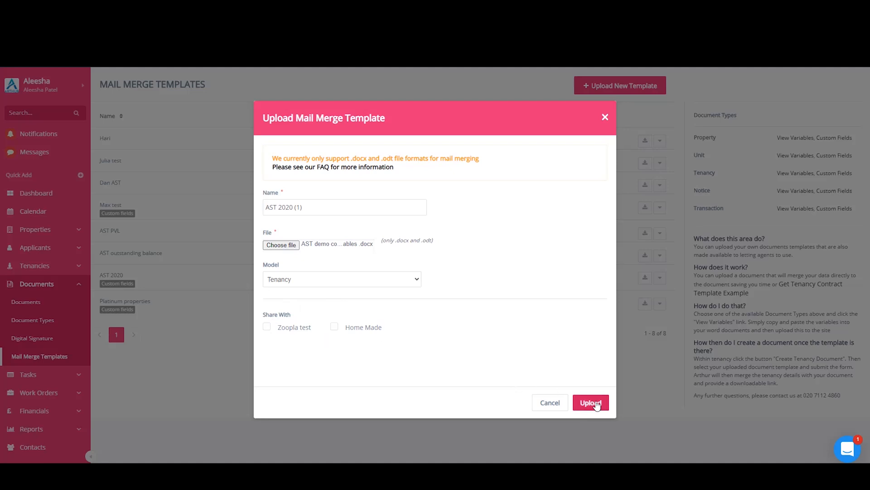
left_click(590, 403)
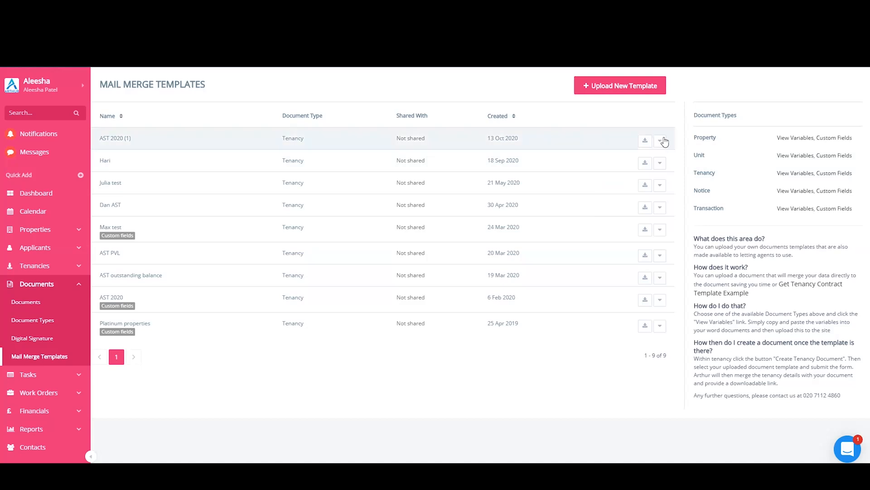
Step: Go to AST 2020 (1)'s Custom Fields and start adding a new field
left_click(660, 140)
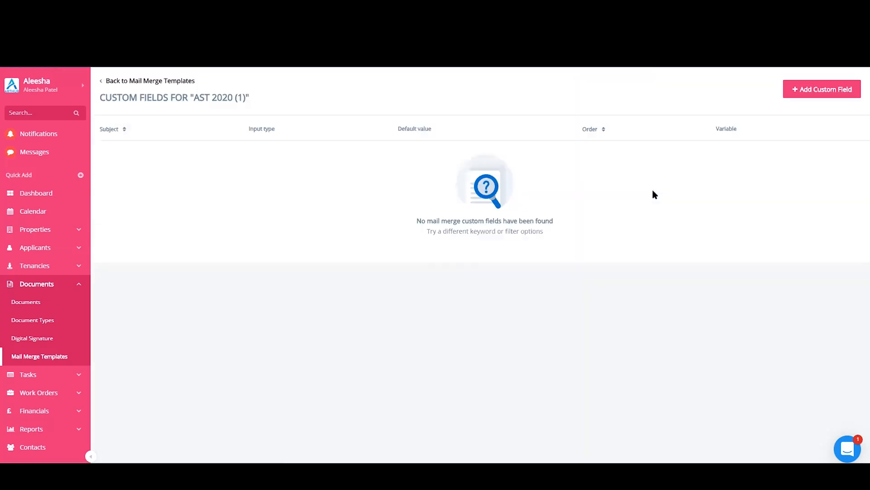
mouse_move(698, 146)
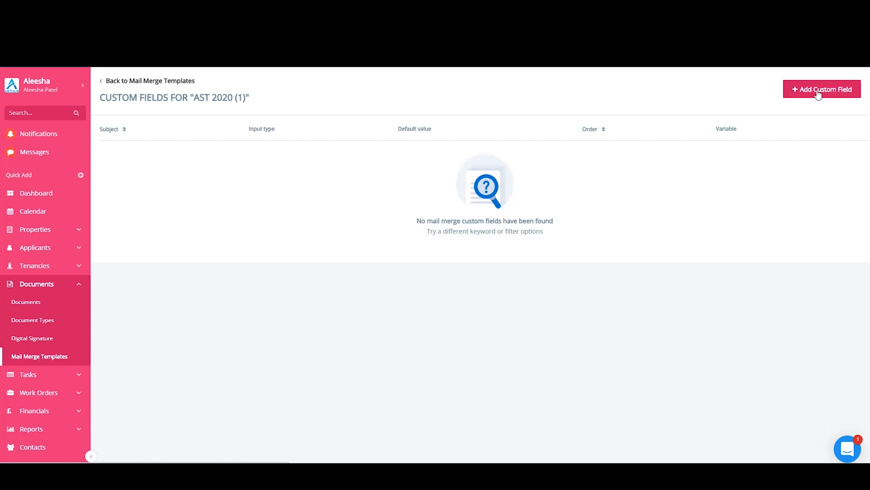
left_click(822, 89)
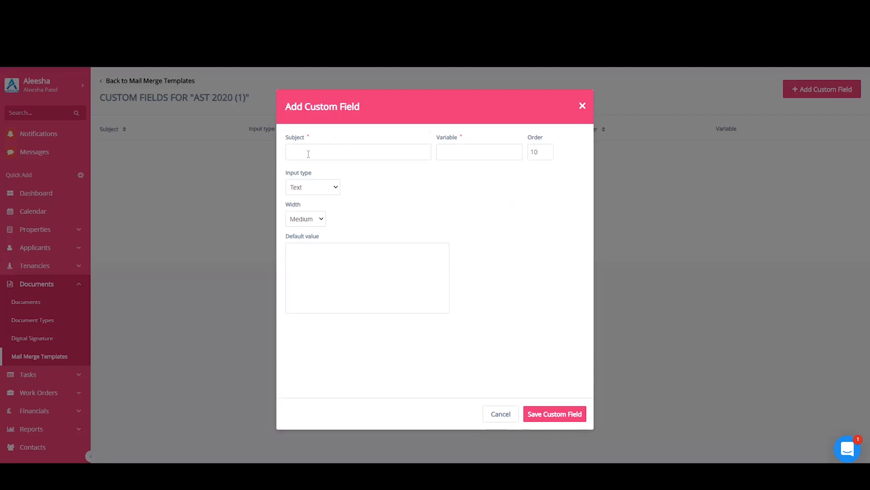
Step: Enter subject 'Additional tenant name' and variable 'additional tenant' for the new field
left_click(553, 413)
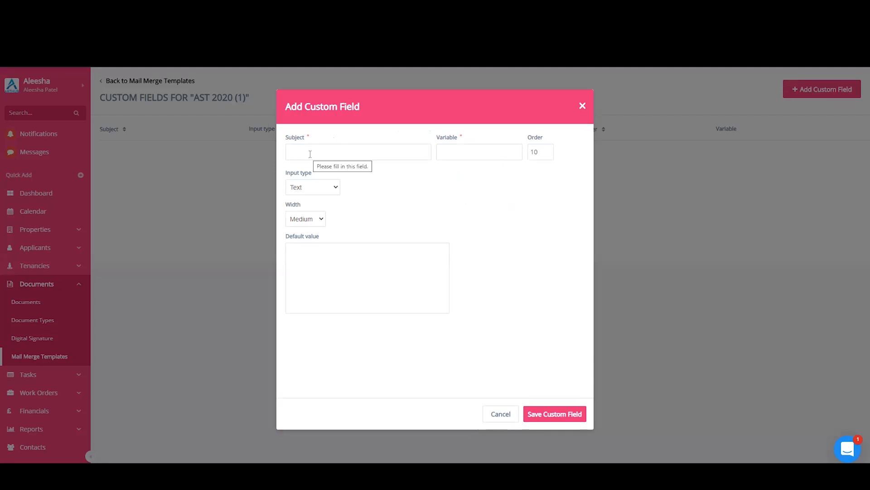
left_click(358, 152)
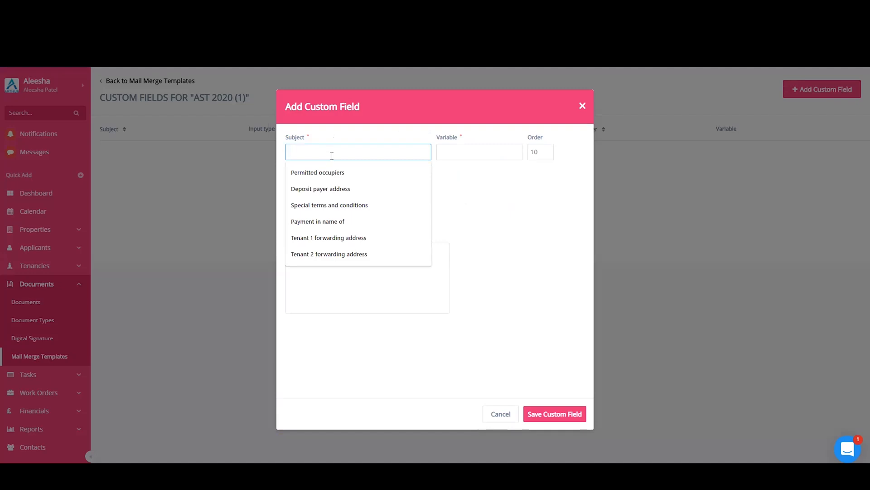
type("Addition")
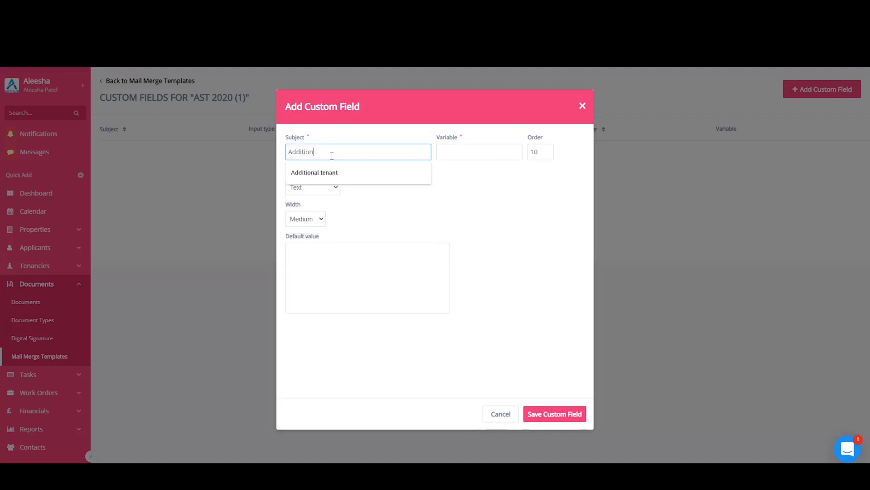
left_click(315, 172)
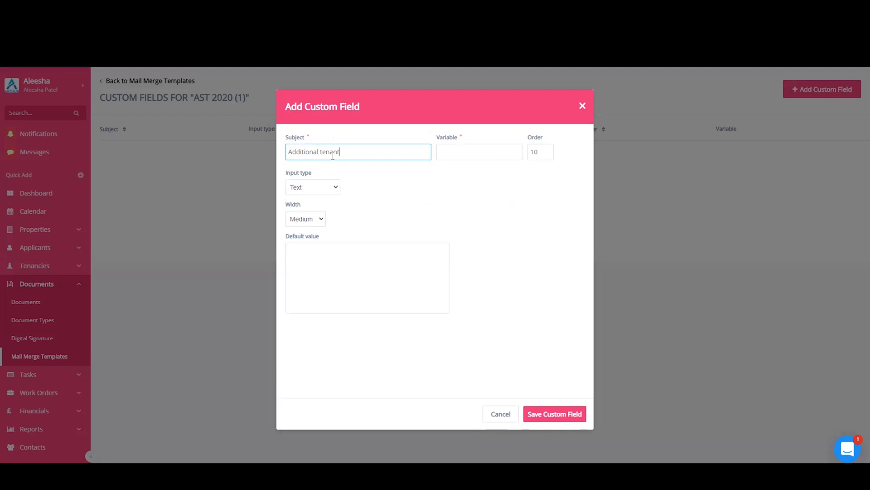
type("name")
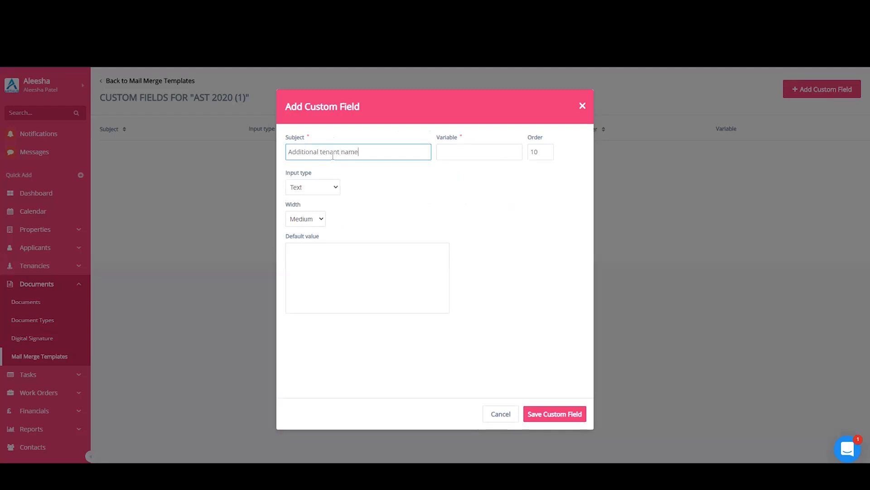
left_click(553, 413)
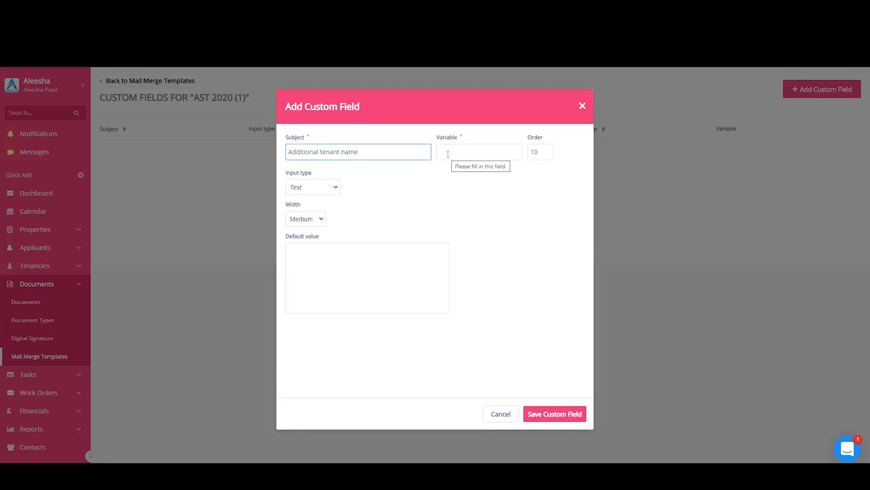
left_click(479, 151)
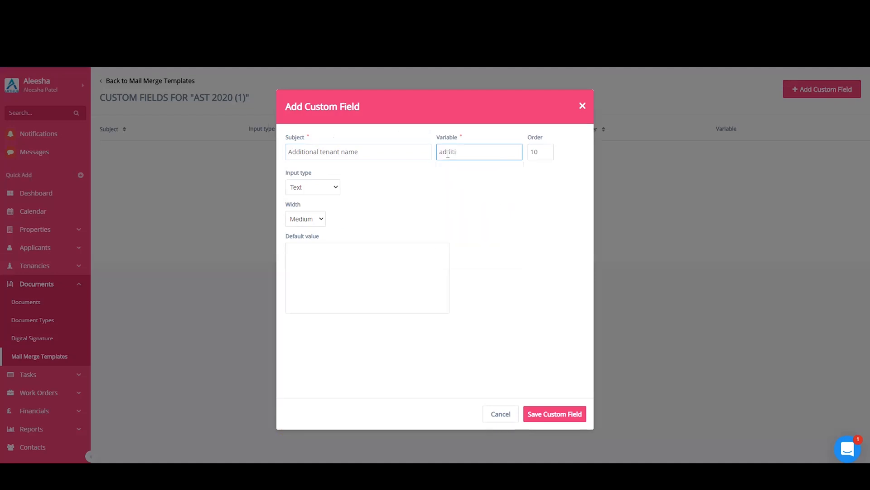
type("additional t")
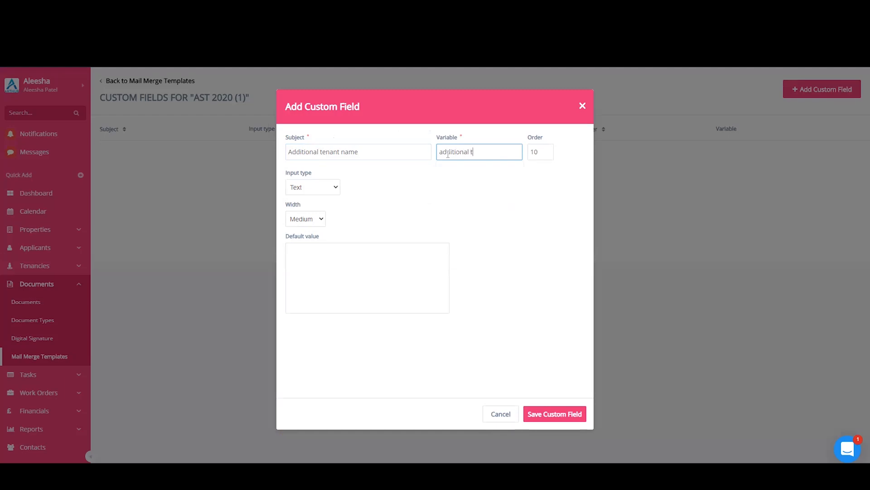
type("enant")
left_click(540, 152)
type("1")
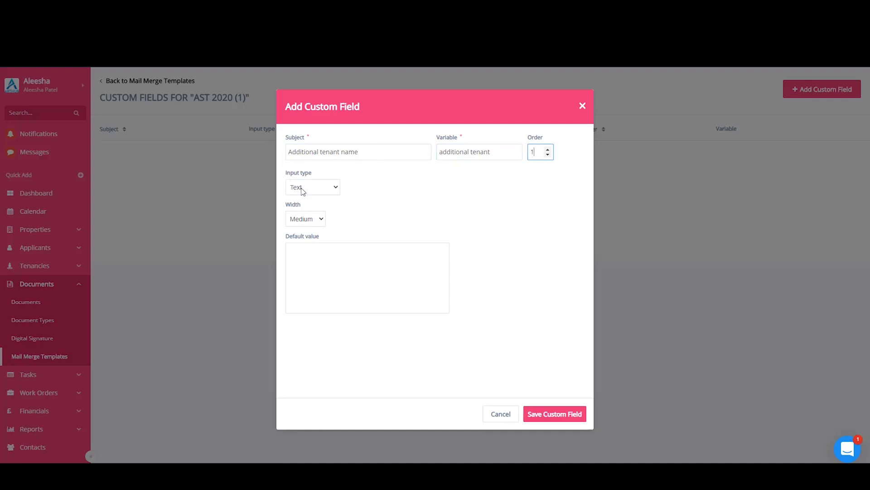
Step: Keep input type Text and width Medium, then save the custom field
left_click(313, 187)
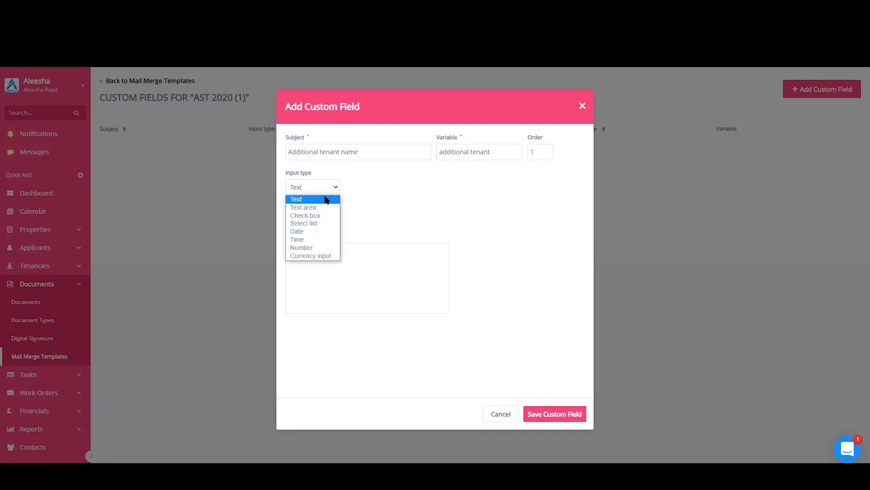
mouse_move(310, 256)
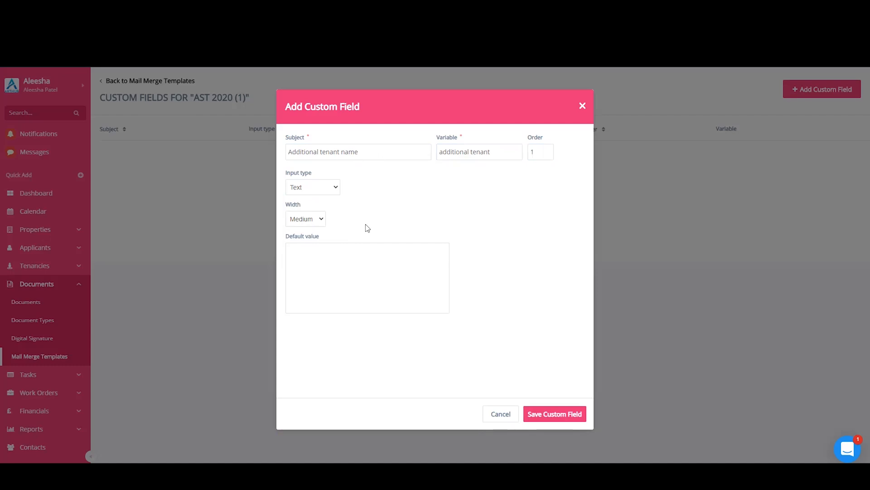
left_click(306, 219)
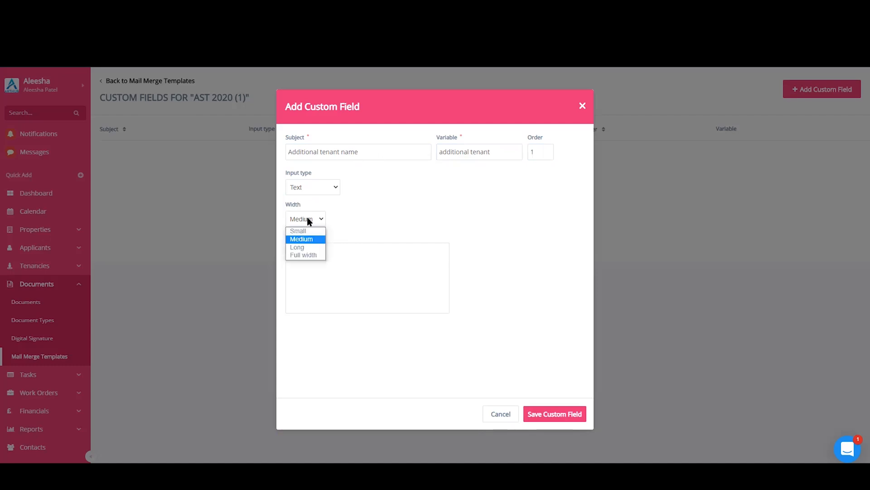
mouse_move(324, 246)
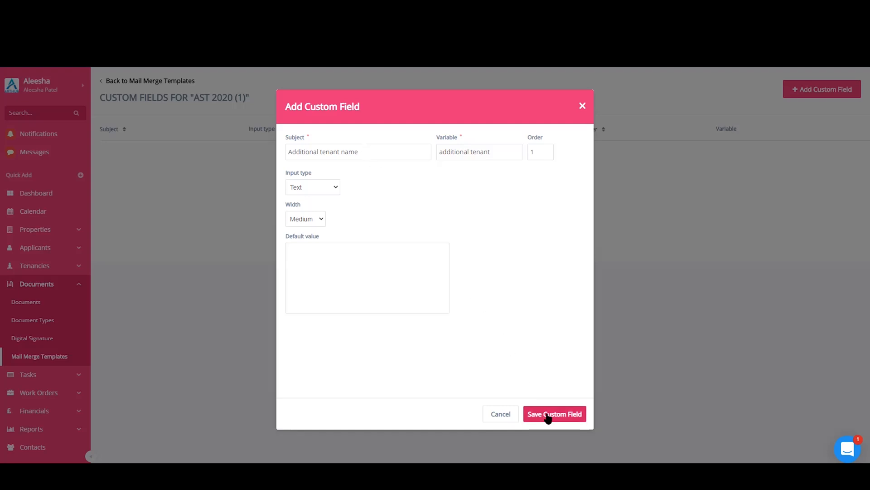
left_click(553, 414)
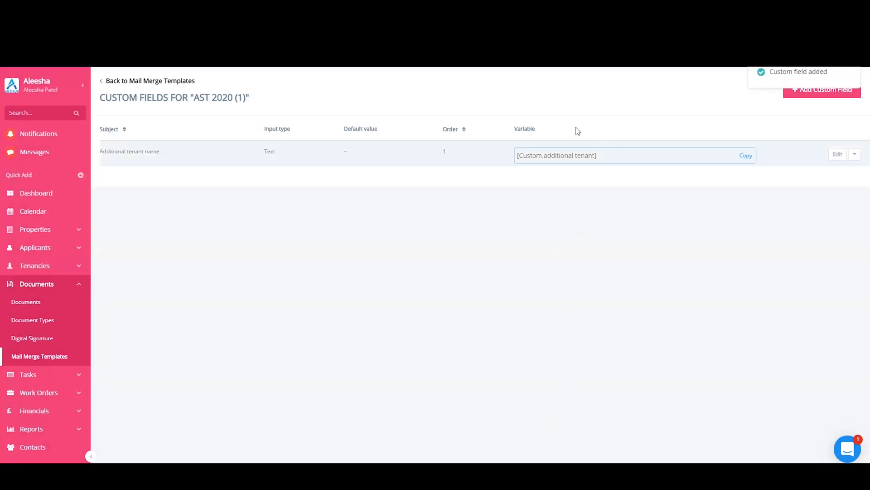
Step: Copy the [Custom.additional tenant] variable to the clipboard
left_click(583, 155)
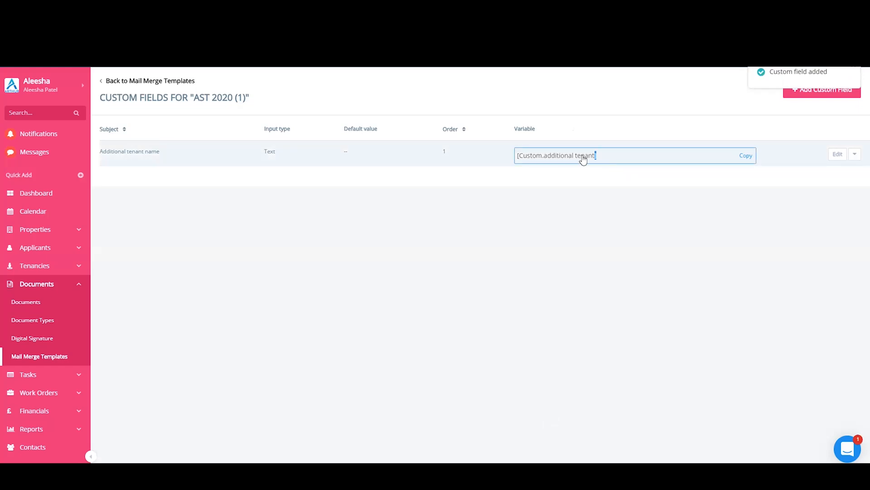
right_click(555, 155)
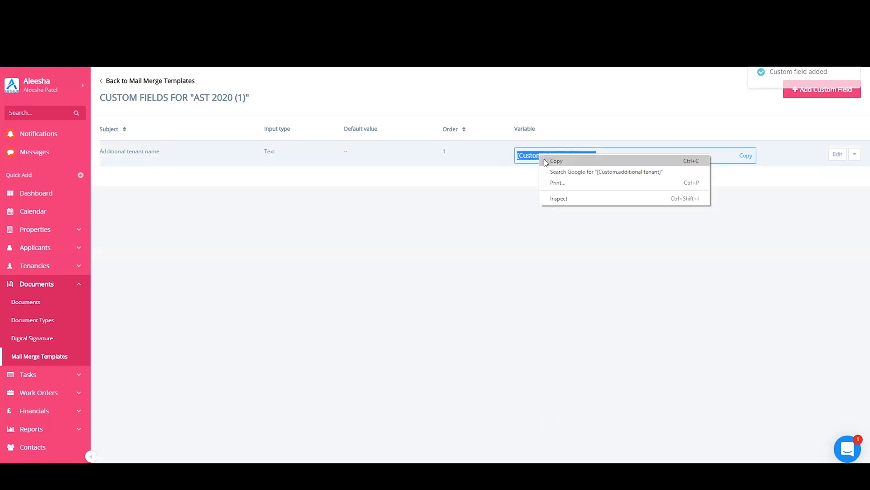
left_click(555, 162)
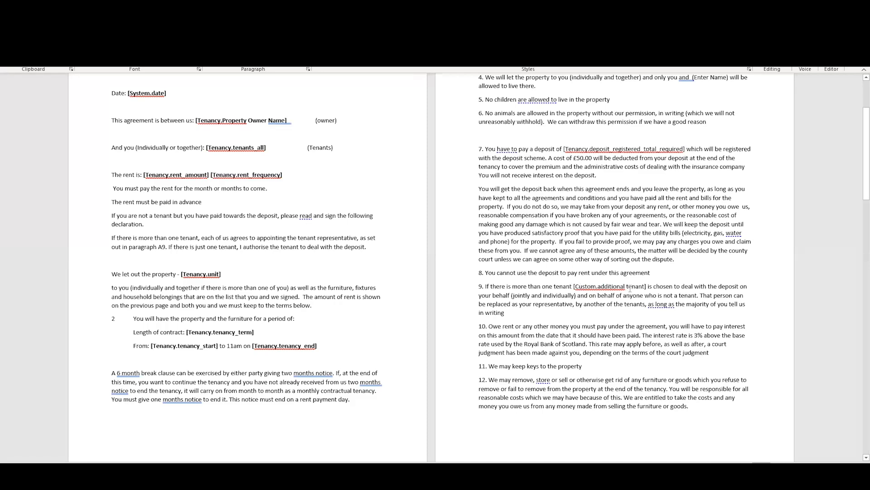
mouse_move(627, 287)
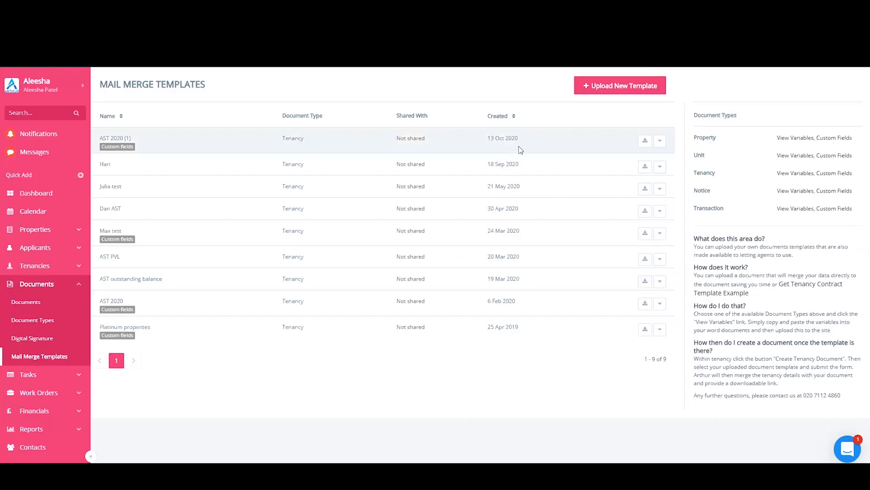
Step: Replace AST 2020 (1)'s file with the updated contract .docx containing the new variable
left_click(659, 140)
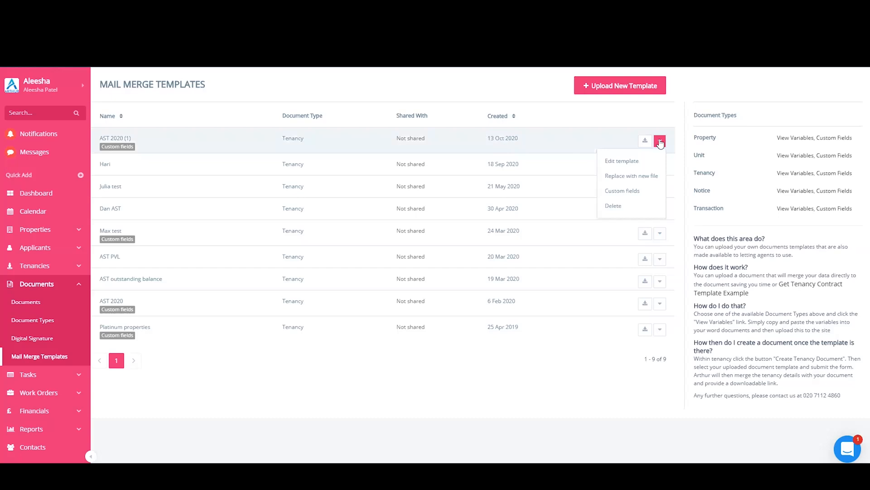
left_click(622, 161)
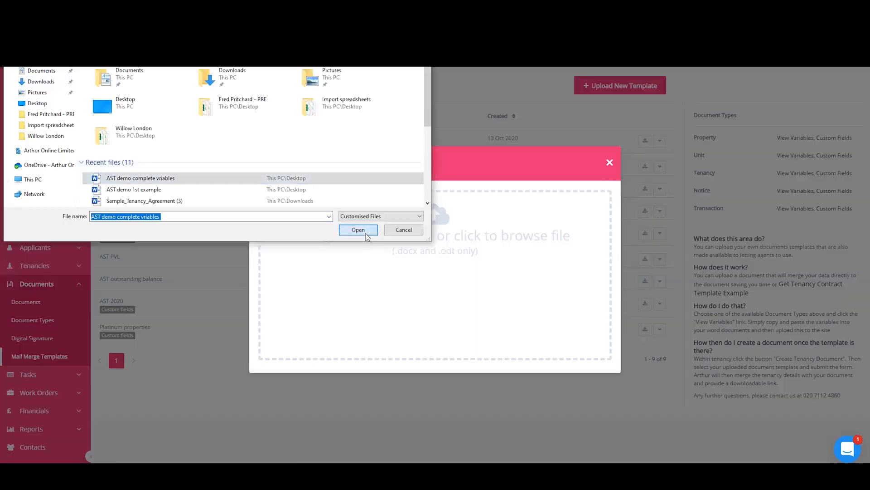
left_click(358, 229)
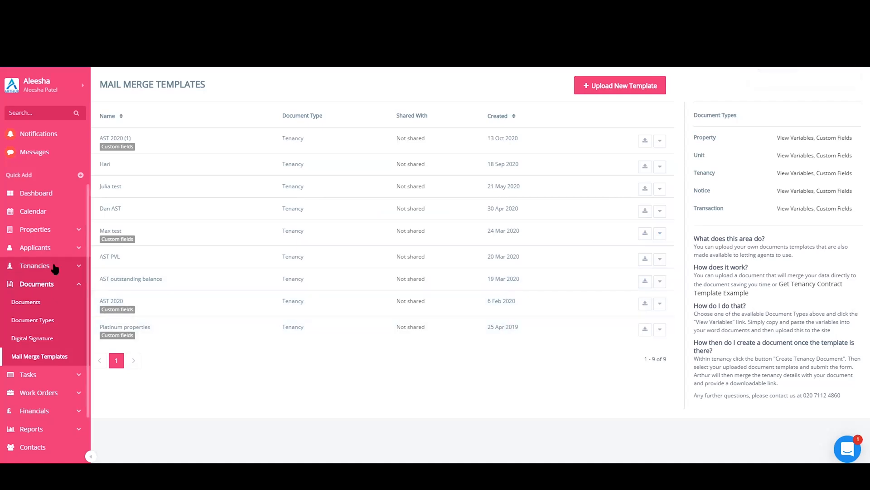
left_click(34, 265)
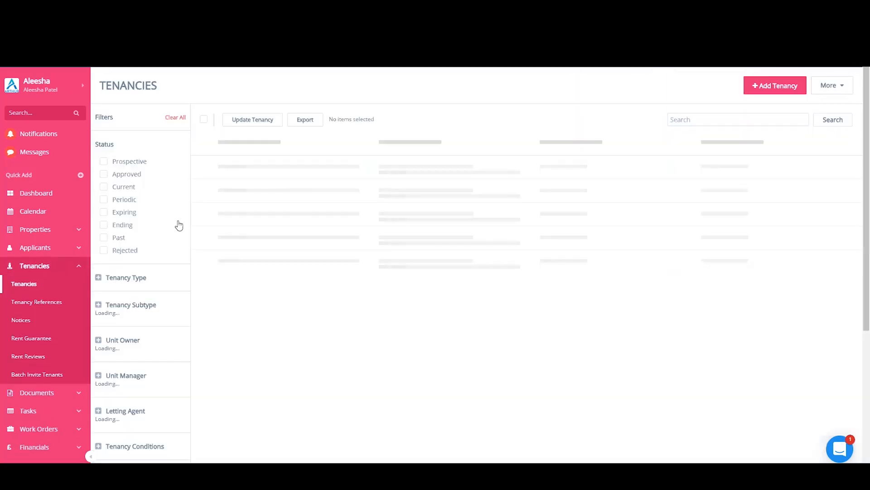
left_click(104, 161)
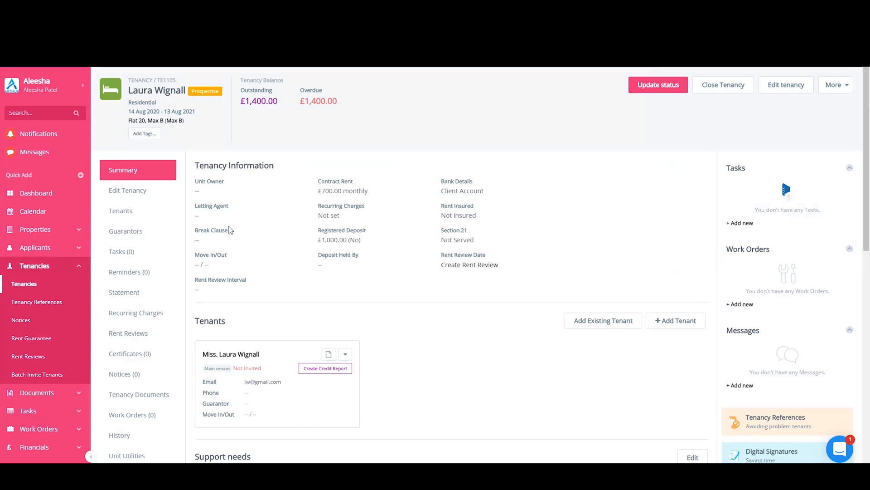
left_click(138, 395)
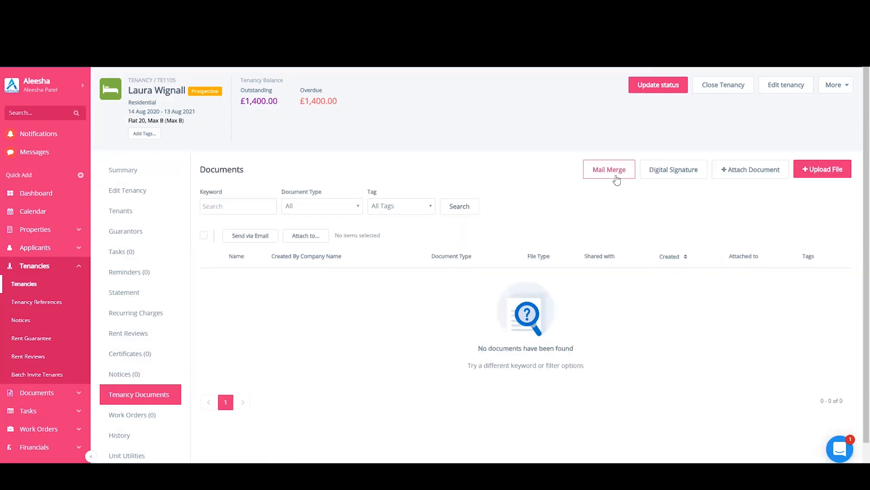
Step: Create a contract document named AST AP Test1 from the AST 2020 (1) template
left_click(608, 169)
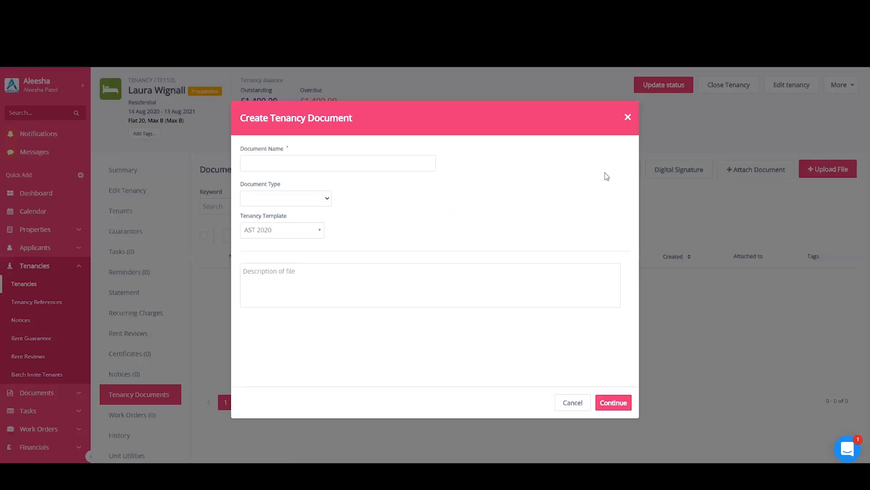
left_click(337, 162)
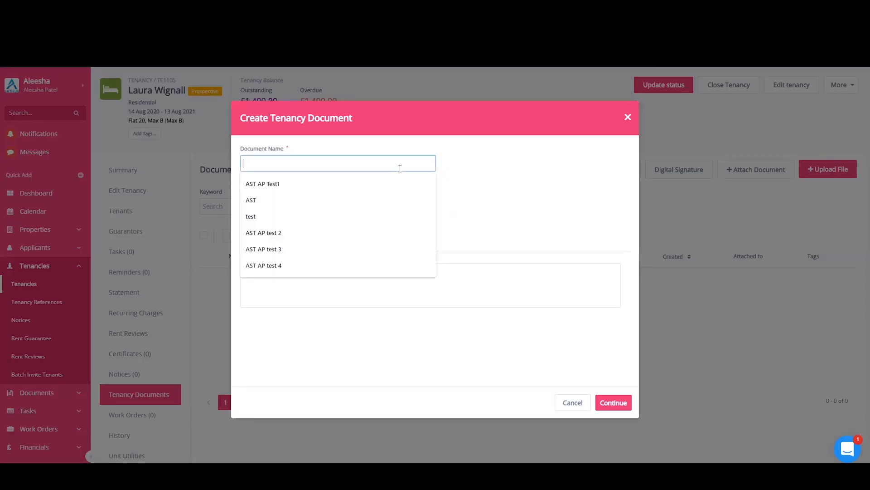
left_click(262, 184)
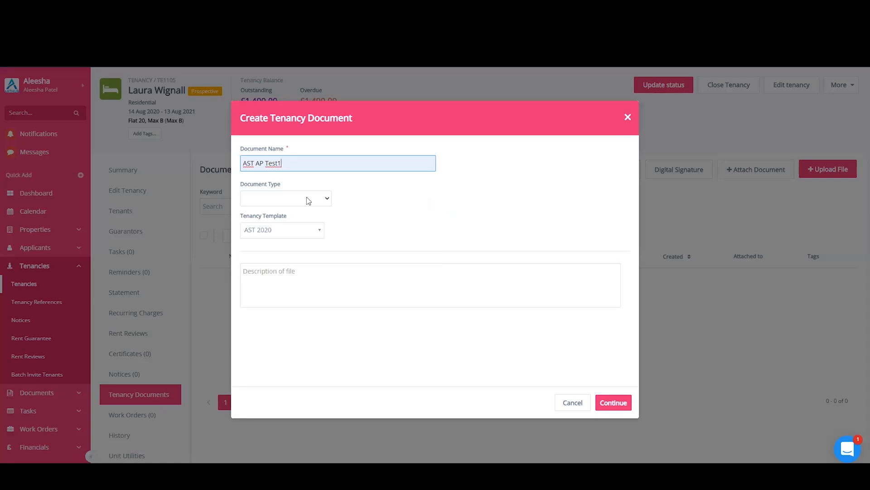
left_click(285, 199)
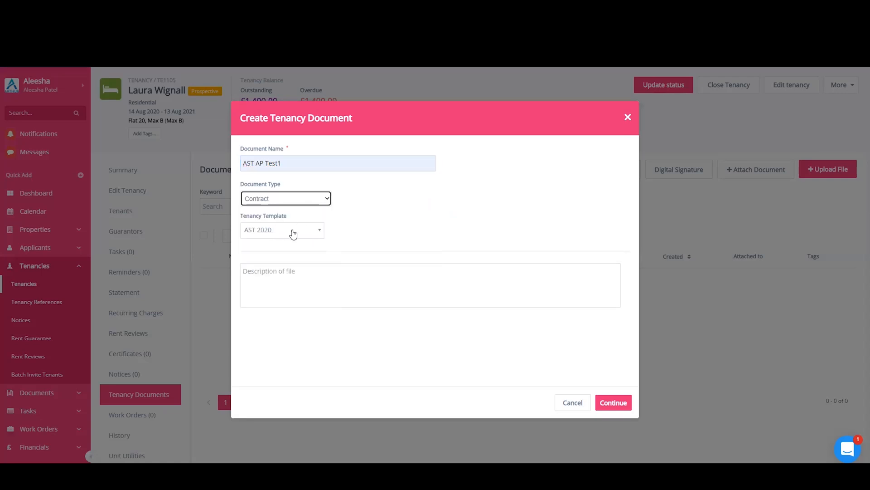
left_click(282, 229)
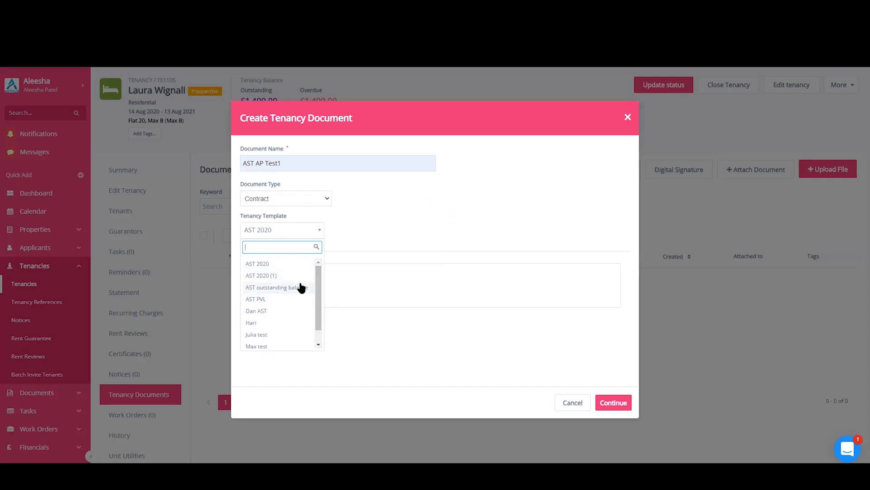
mouse_move(271, 276)
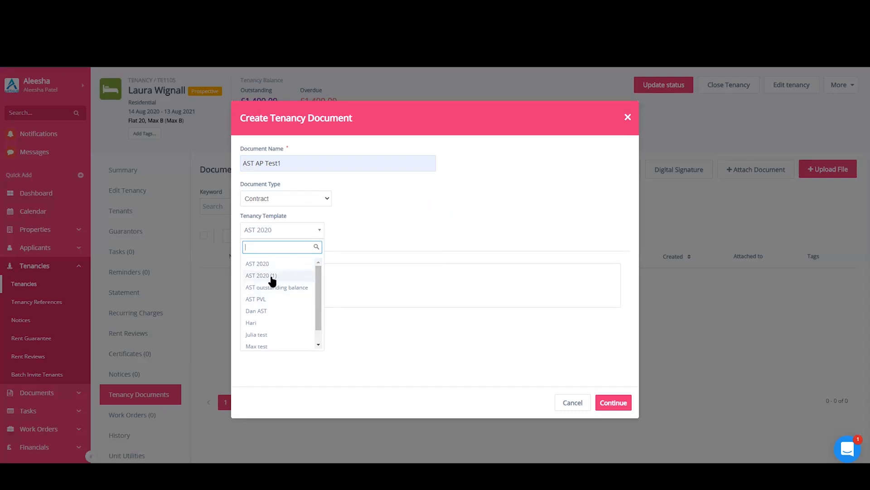
left_click(261, 276)
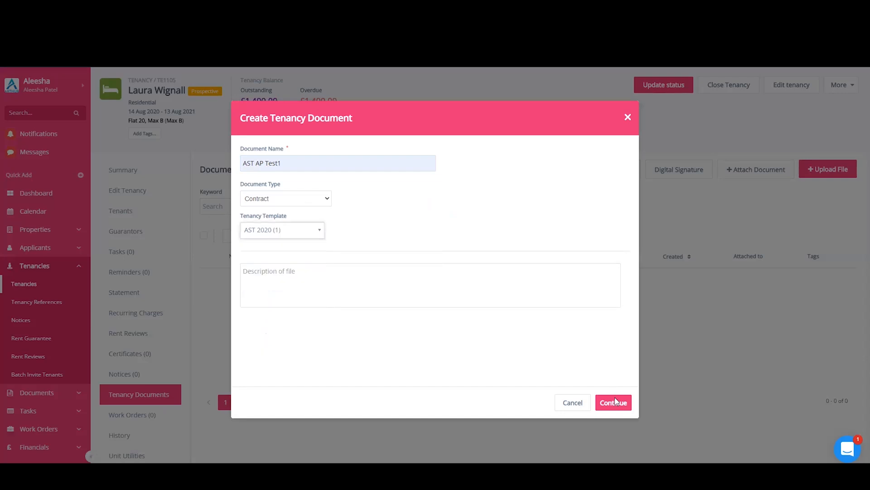
left_click(613, 401)
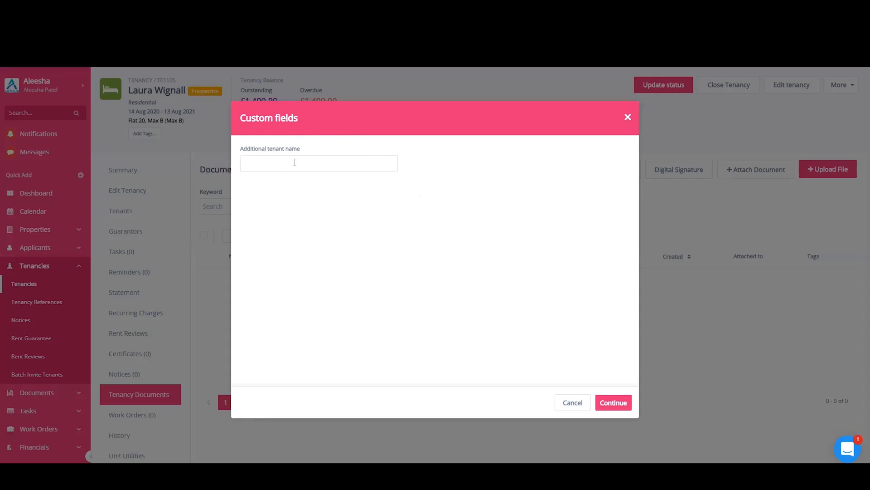
Step: Enter 'Aleesha' as the additional tenant name and continue to merge finalisation
left_click(318, 162)
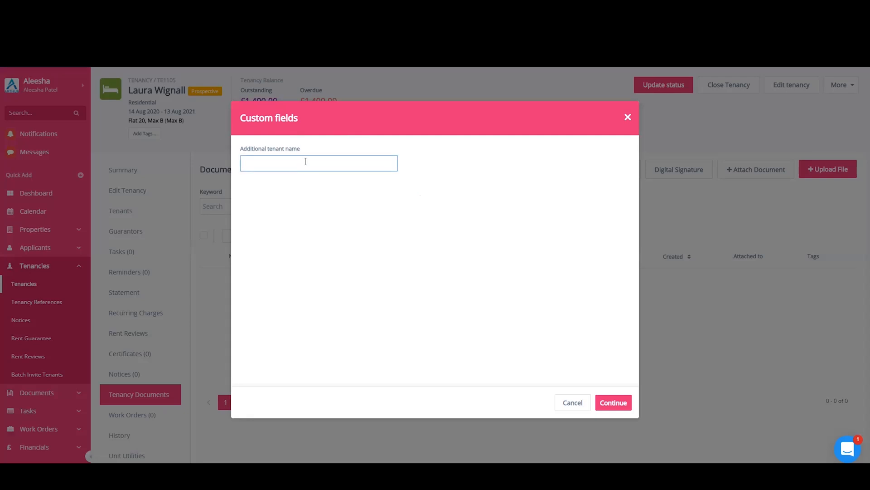
type("Aleesha")
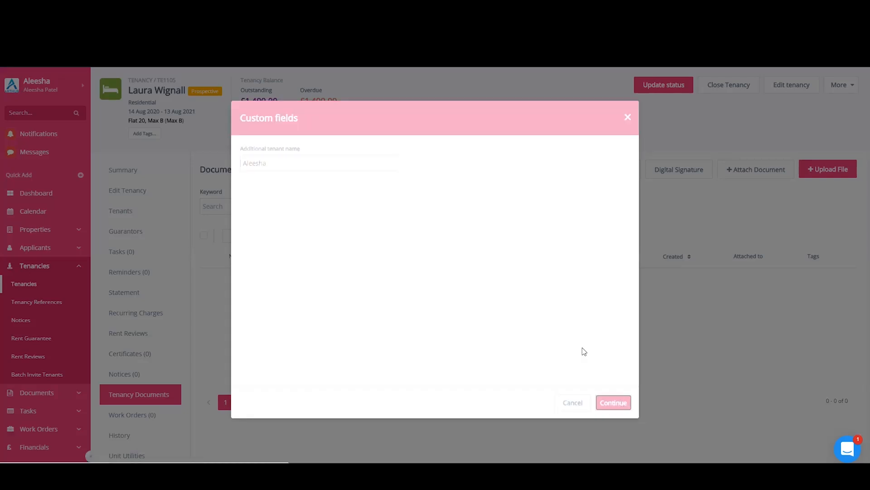
left_click(613, 401)
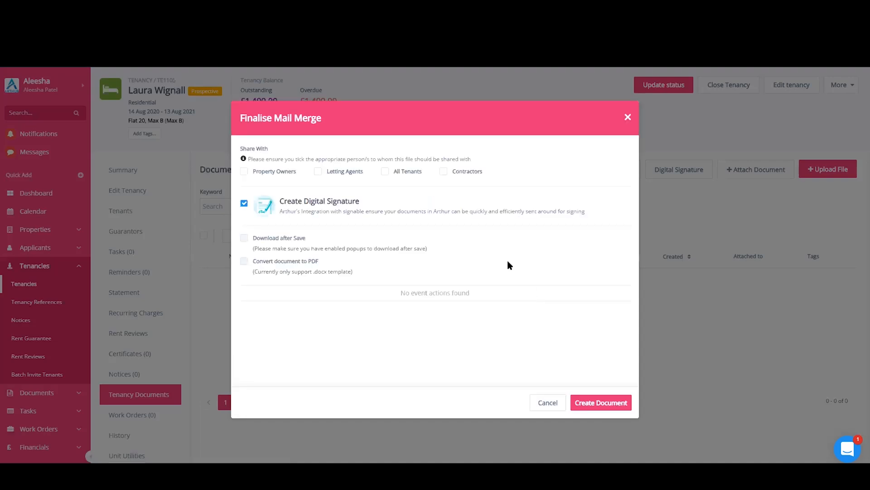
mouse_move(513, 251)
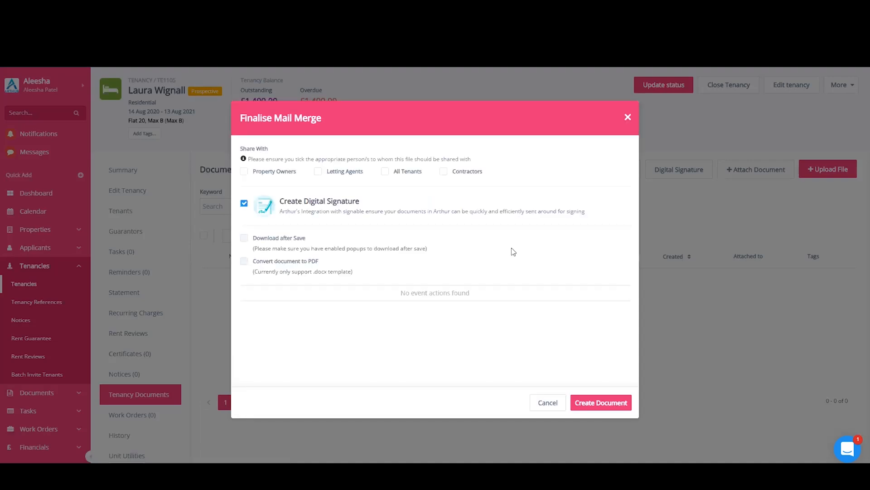
mouse_move(491, 252)
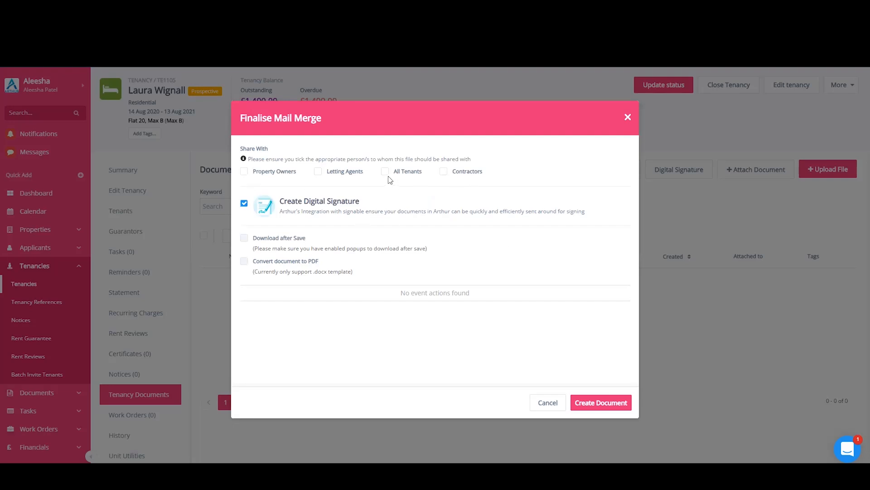
mouse_move(406, 175)
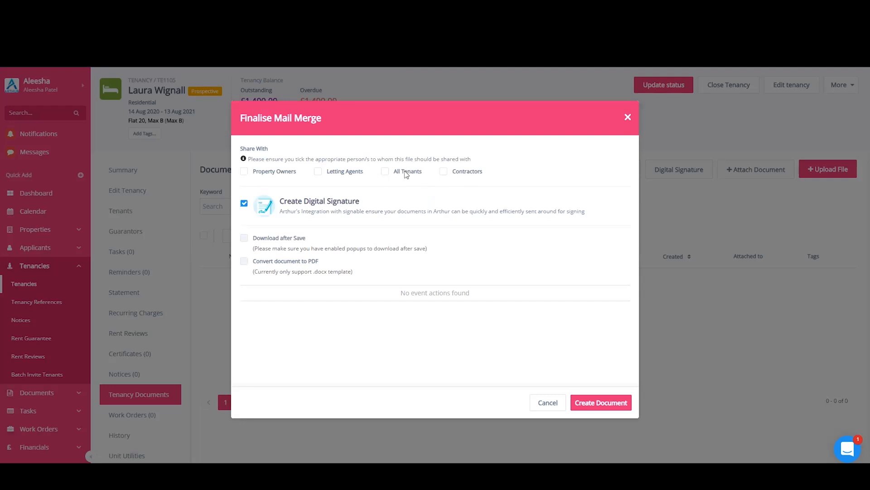
mouse_move(382, 178)
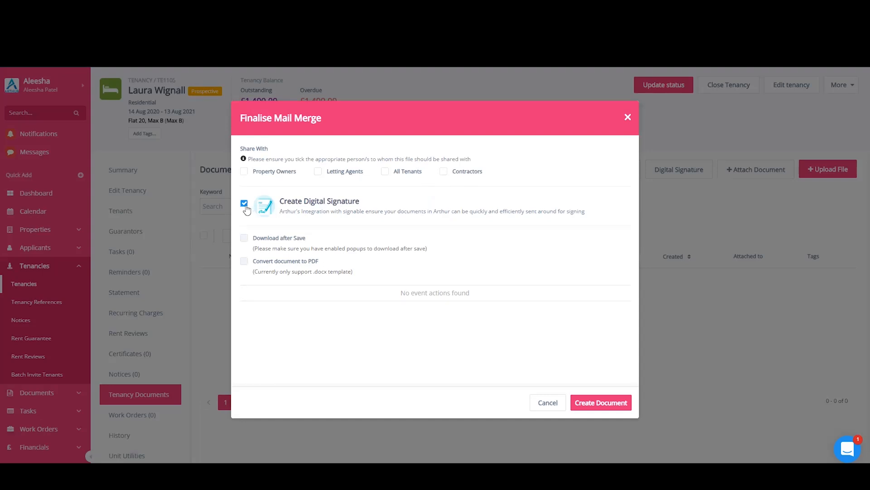
Step: Untick the digital signature, convert to PDF and create the AST AP Test1 document
left_click(244, 203)
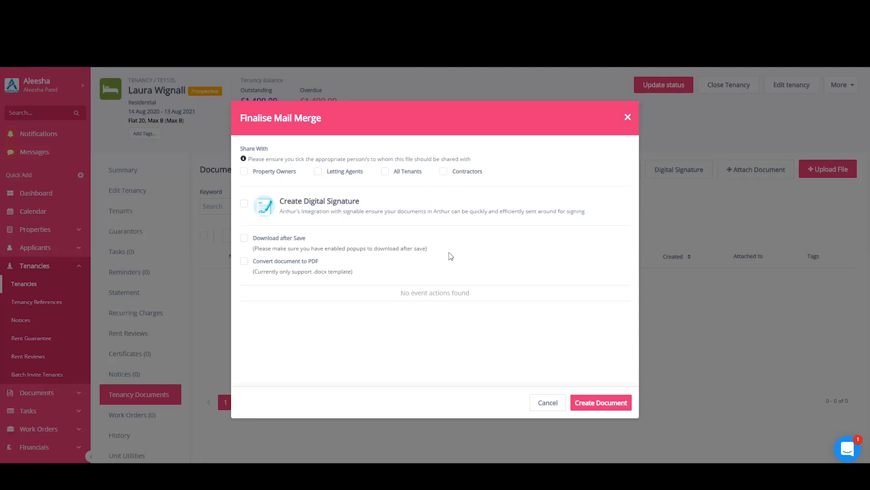
mouse_move(354, 236)
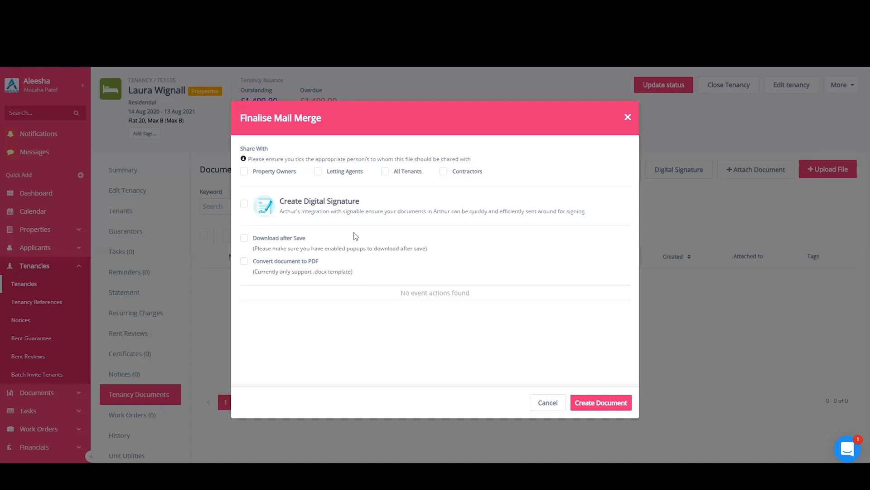
mouse_move(312, 261)
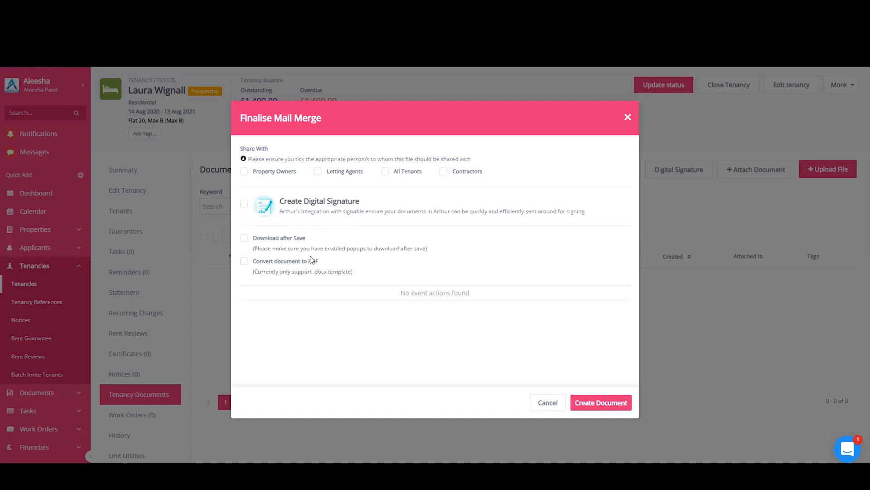
mouse_move(313, 261)
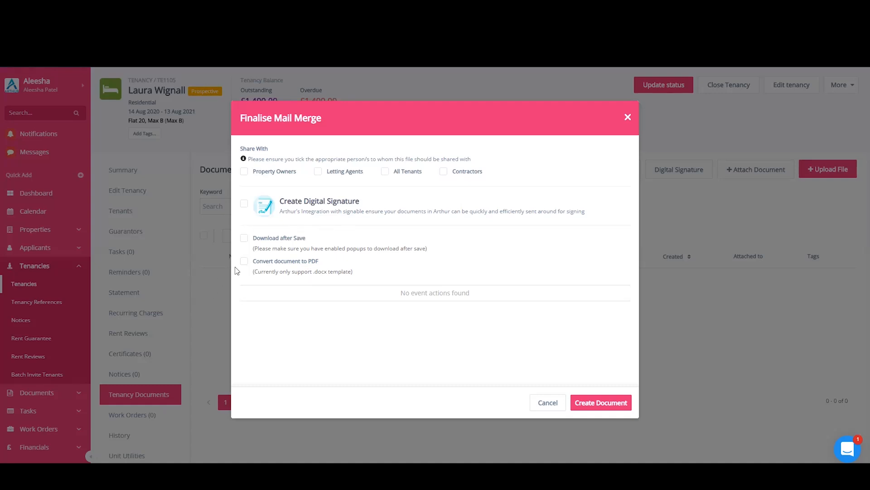
mouse_move(239, 267)
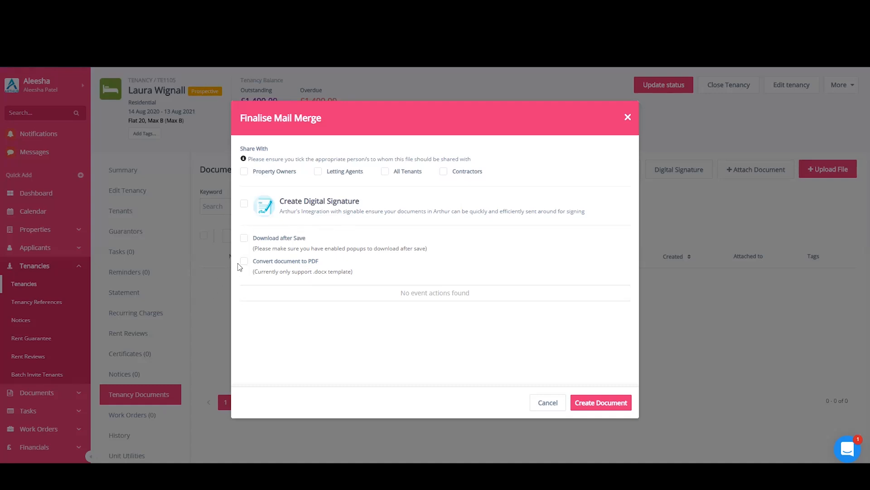
mouse_move(253, 273)
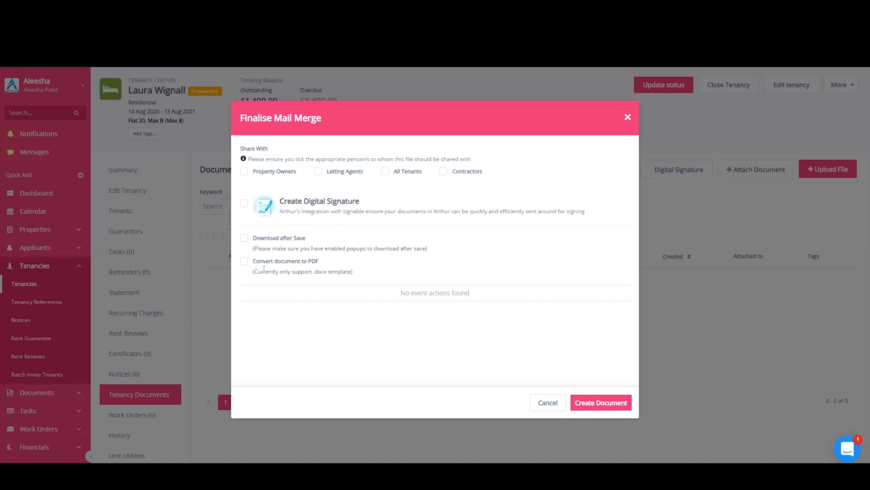
mouse_move(267, 268)
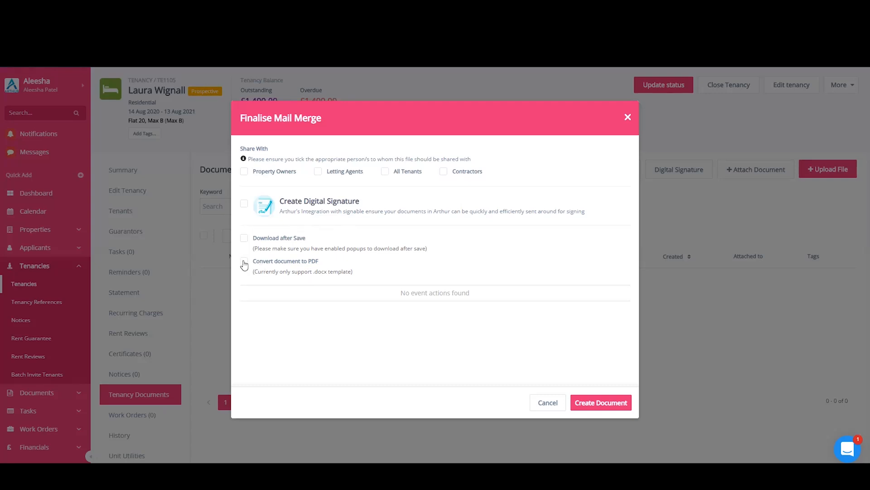
left_click(600, 402)
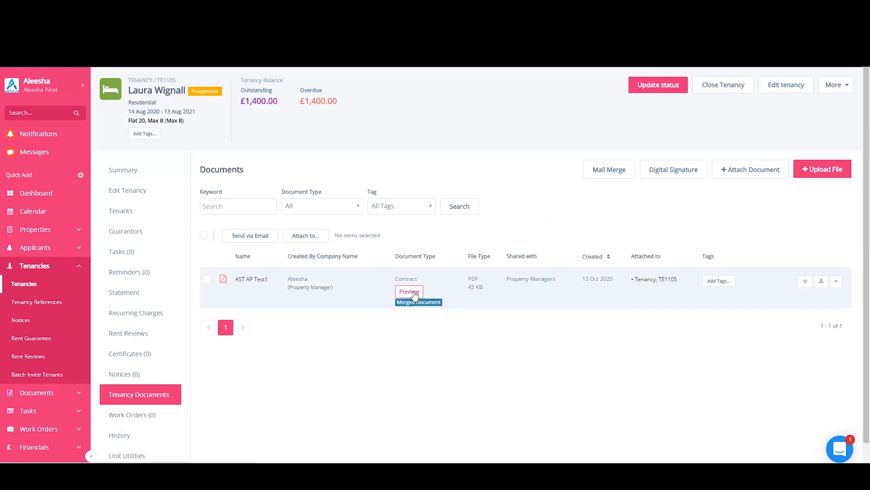
left_click(408, 291)
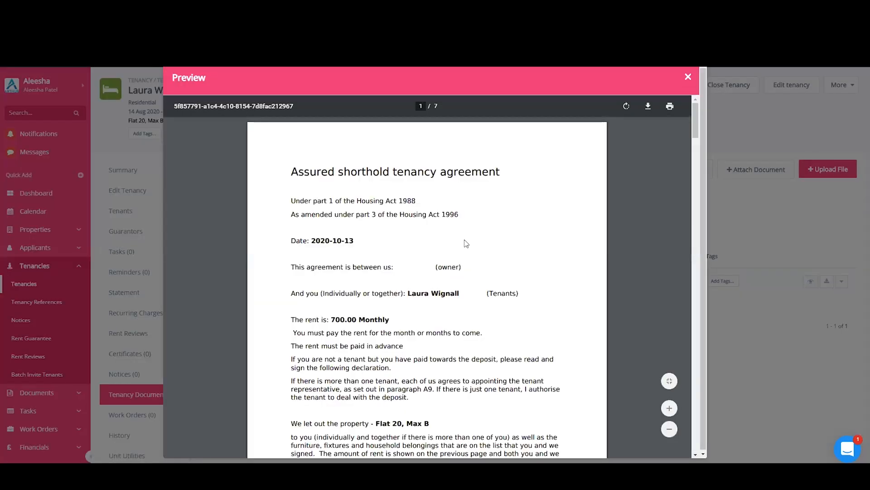
scroll("down", 3)
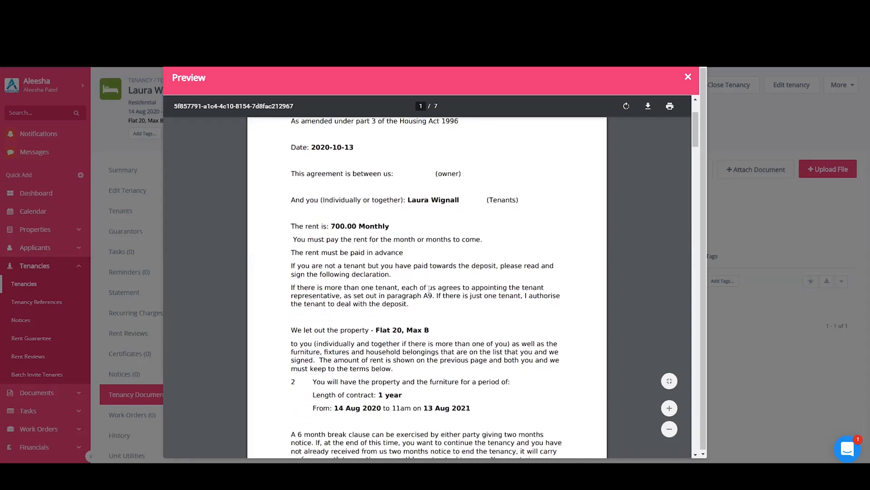
scroll("down", 3)
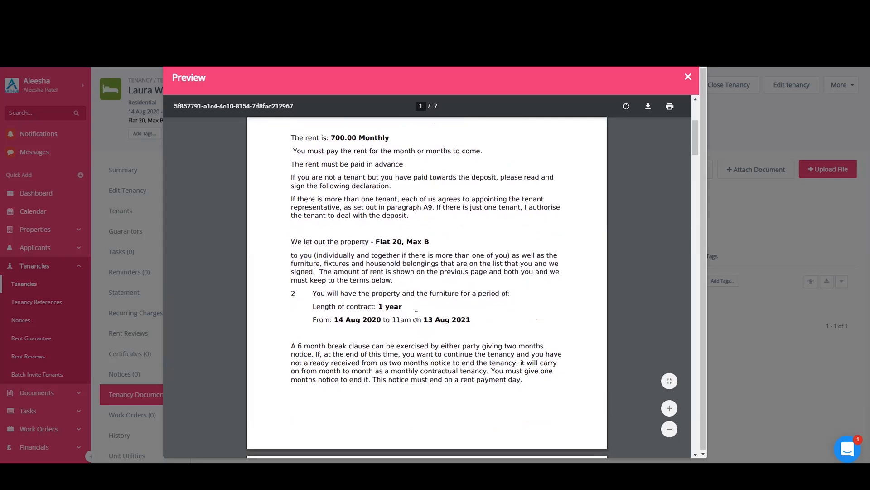
scroll("down", 3)
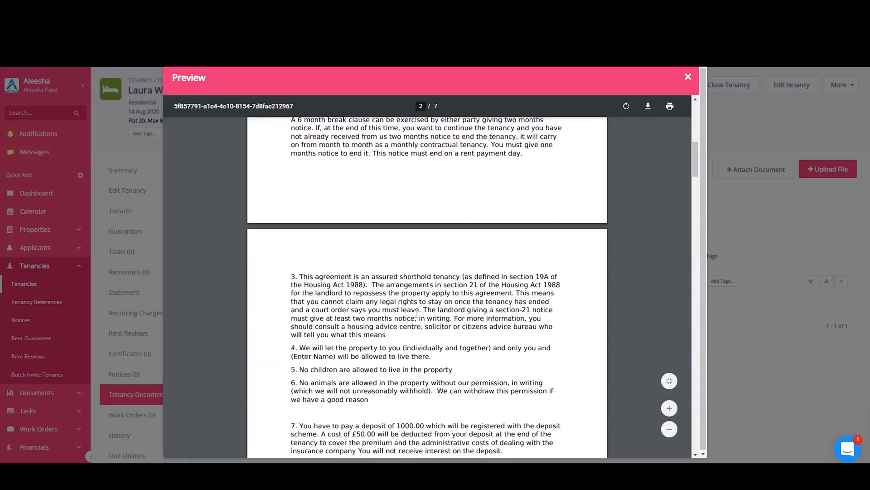
scroll("down", 3)
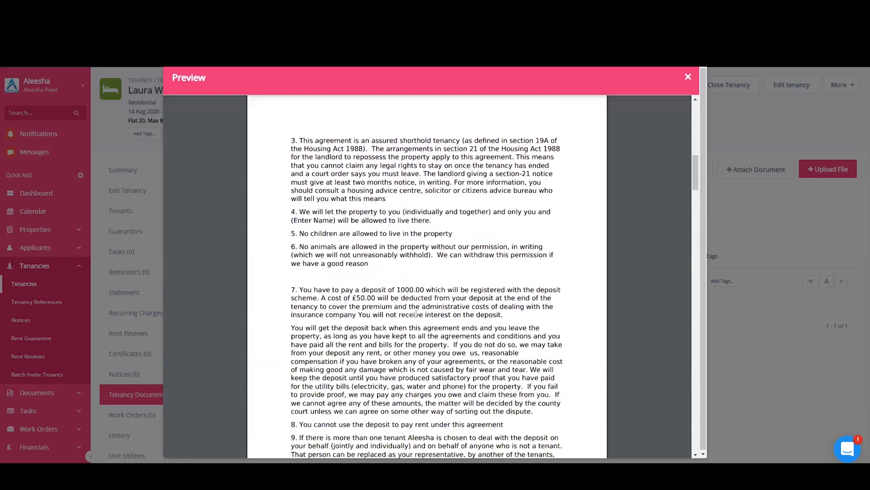
scroll("down", 3)
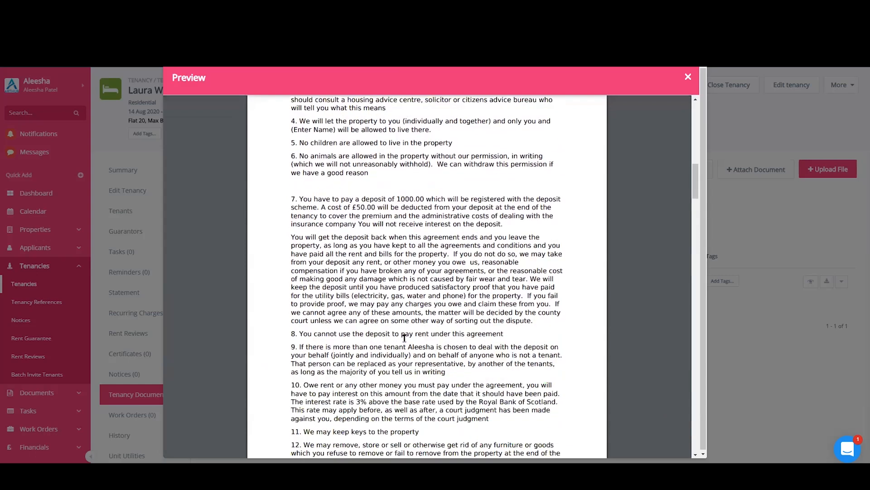
double_click(419, 346)
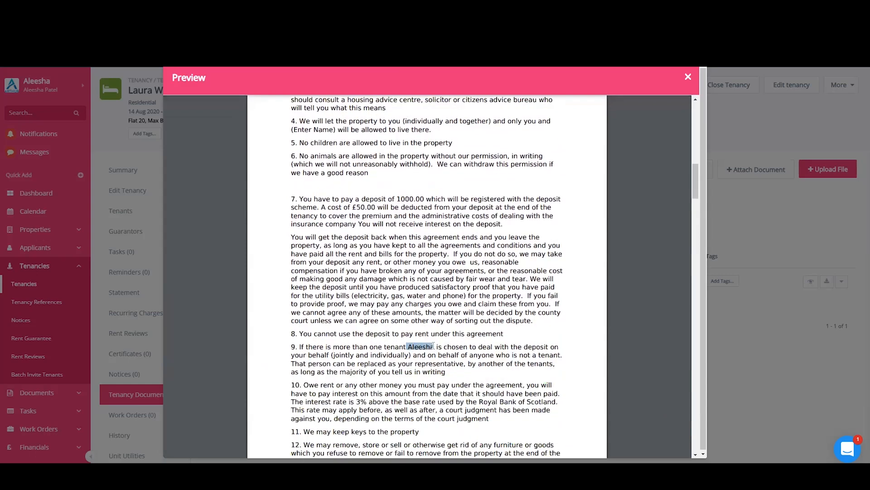
scroll("down", 3)
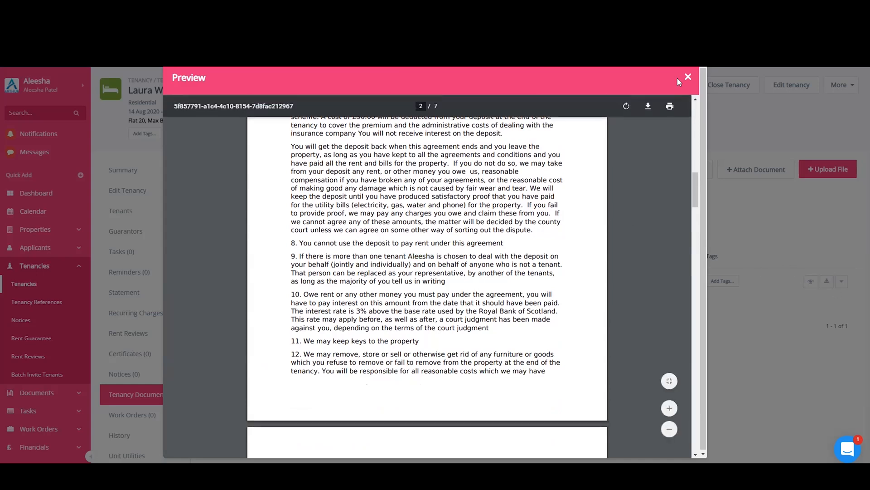
left_click(688, 77)
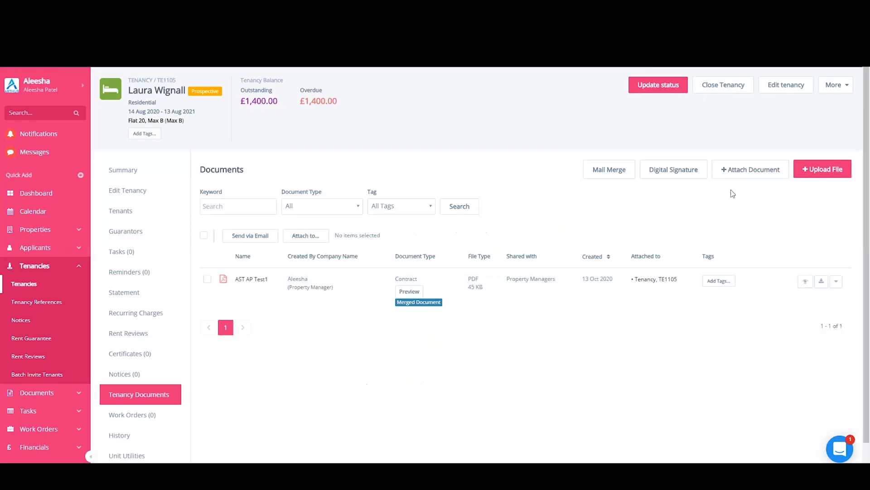